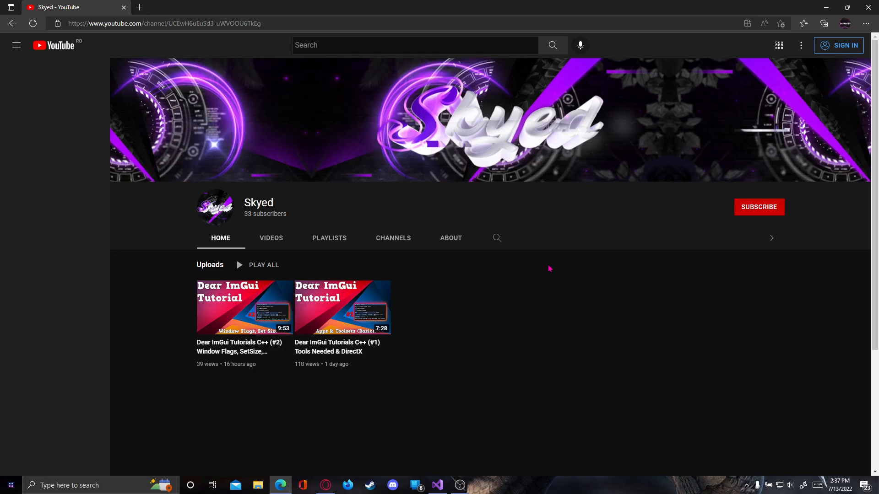
{"action": "mouse_move", "coordinate": [460, 432]}
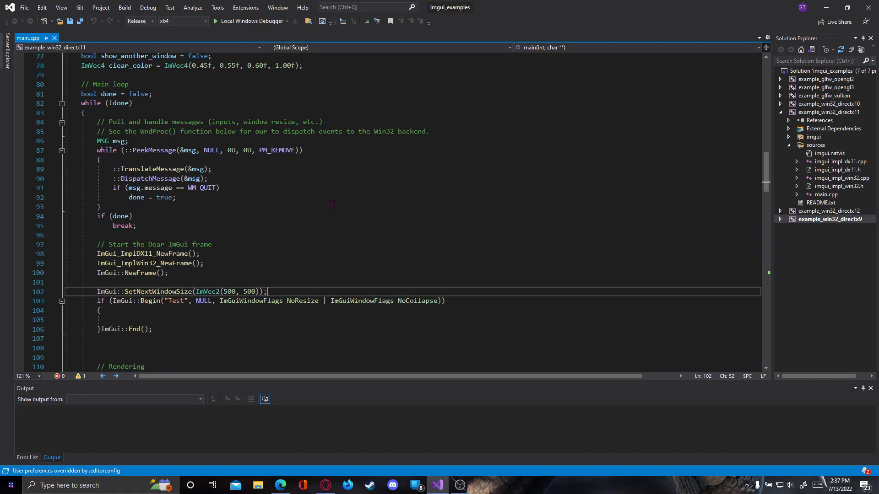
Scroll to the 'Our state' section and add blank lines after the clear_color line
{"action": "scroll", "scroll_direction": "down", "scroll_amount": 3}
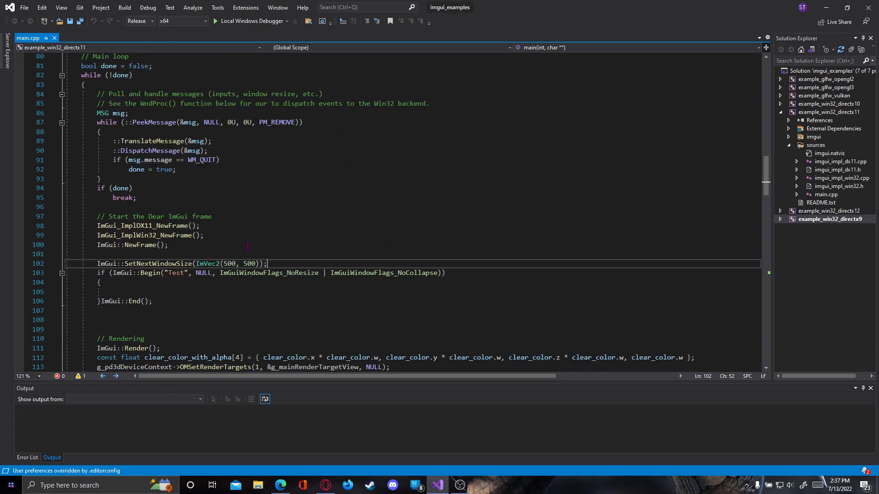
{"action": "scroll", "scroll_direction": "down", "scroll_amount": 3}
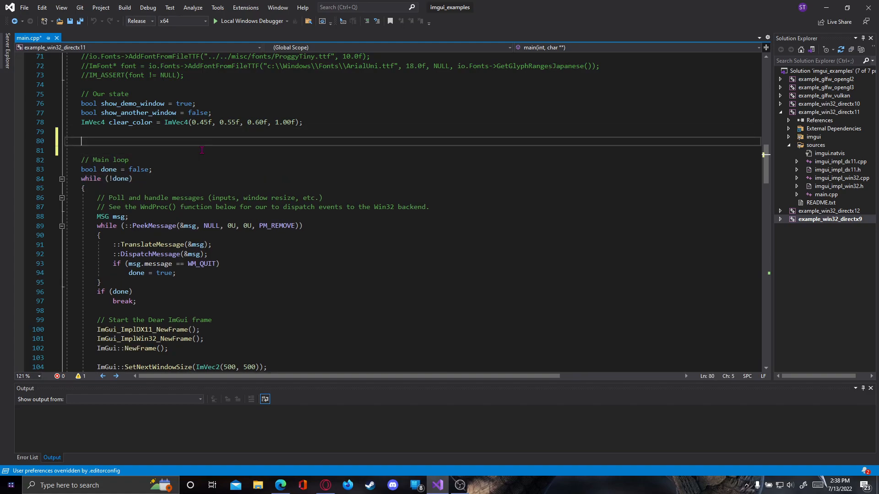
Declare 'bool testbool = false;' after clear_color and save main.cpp
{"action": "key", "text": "ctrl+s"}
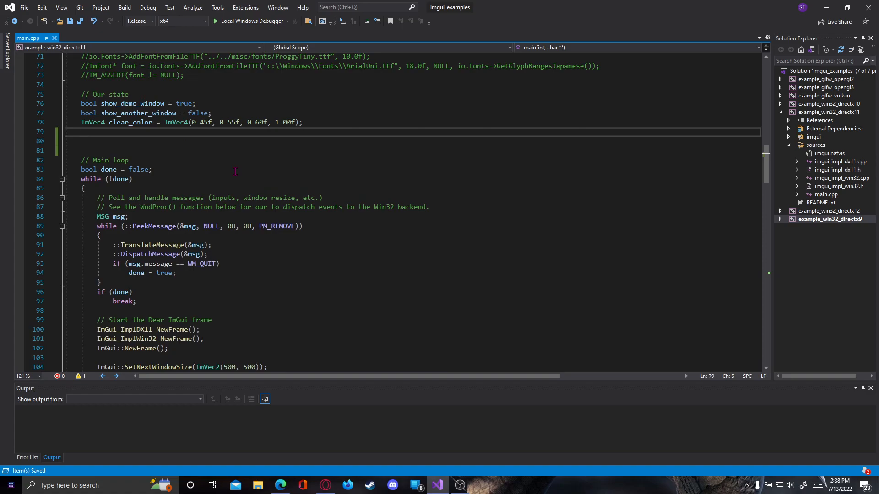
{"action": "type", "text": "bo"}
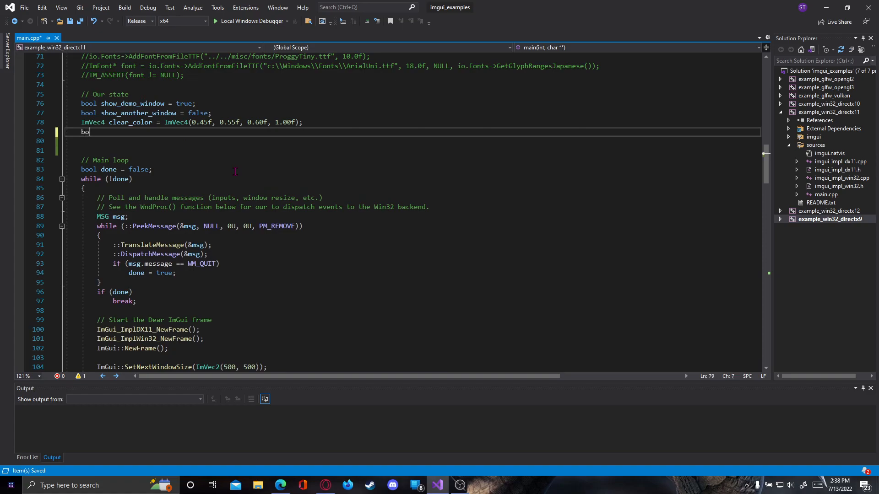
{"action": "type", "text": "ol"}
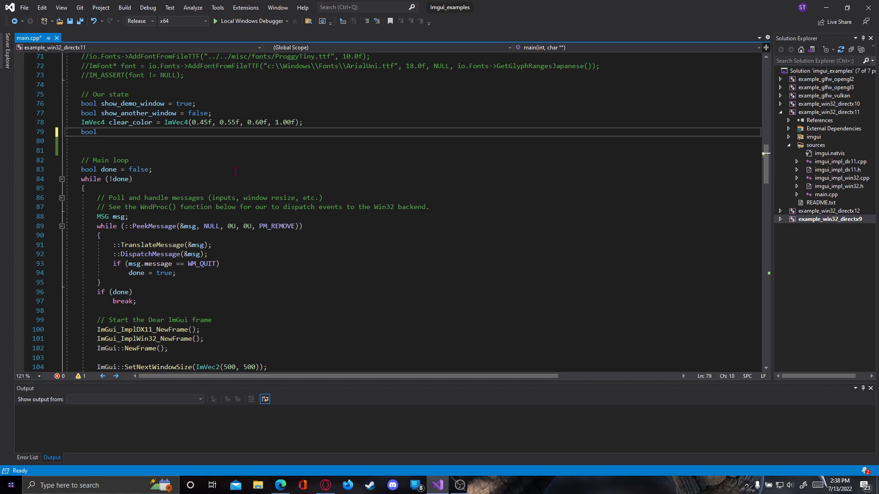
{"action": "type", "text": "testbool"}
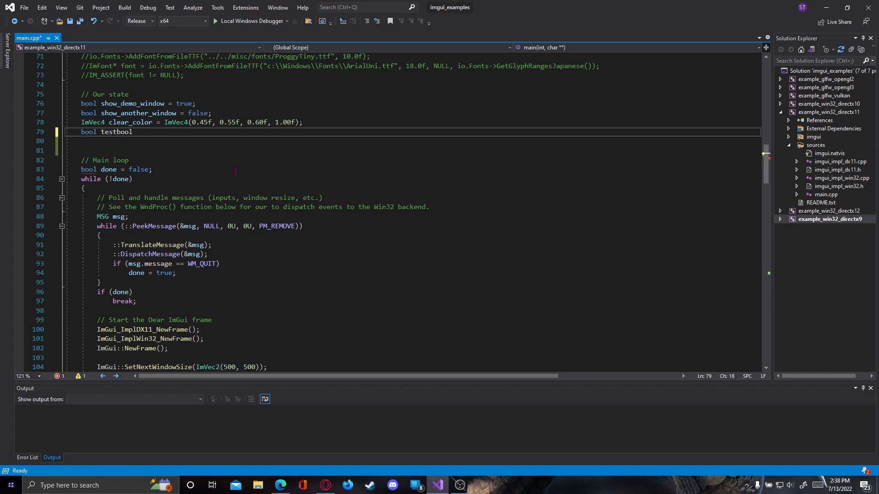
{"action": "type", "text": "= false;"}
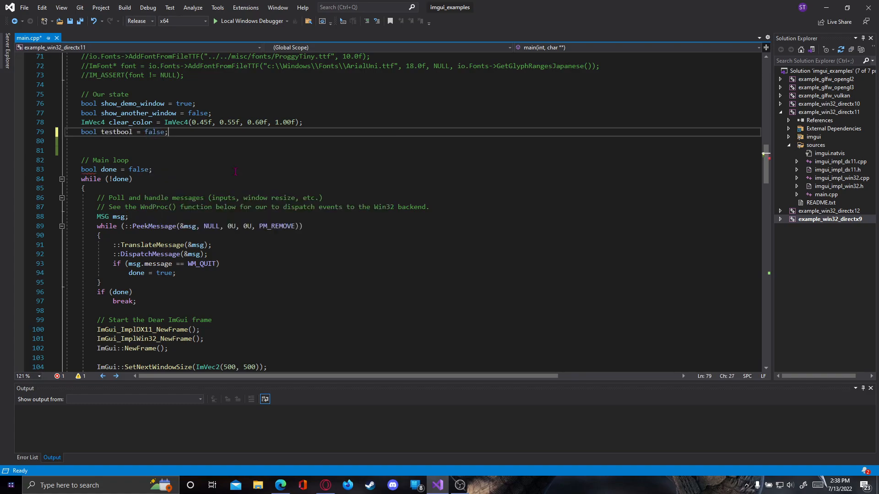
{"action": "key", "text": "ctrl+s"}
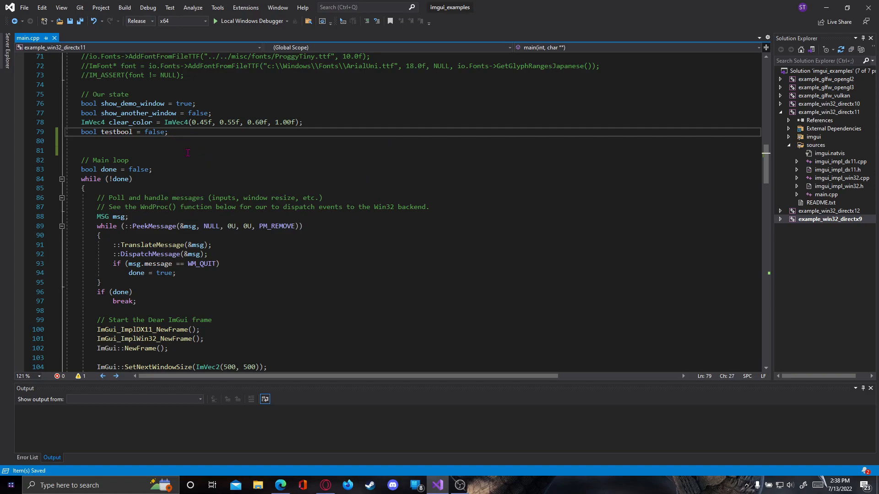
Retype the '= false' initialiser of testbool and scroll down to the Begin("Test") block
{"action": "left_click_drag", "start_coordinate": [131, 132], "coordinate": [169, 132]}
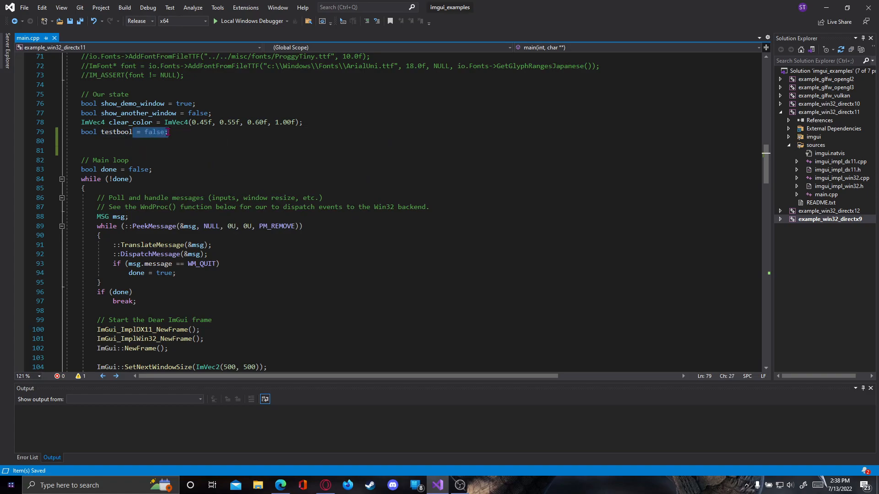
{"action": "key", "text": "Delete"}
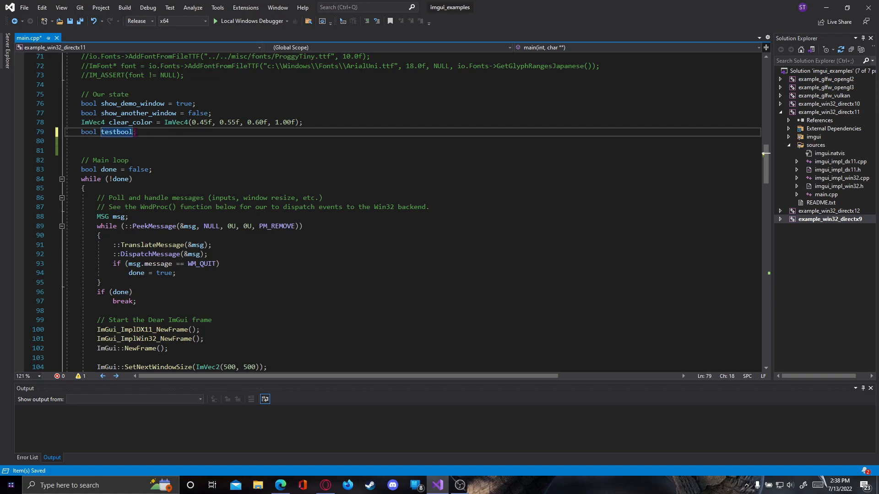
{"action": "type", "text": "= false"}
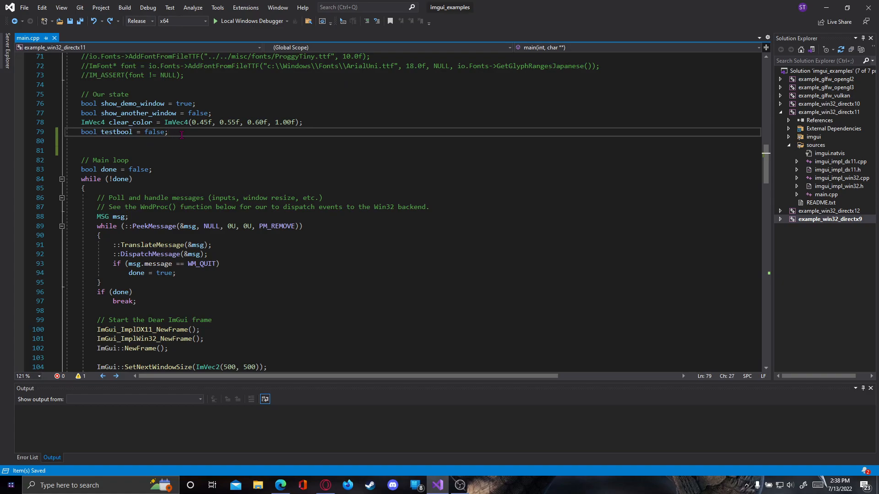
{"action": "scroll", "scroll_direction": "down", "scroll_amount": 3}
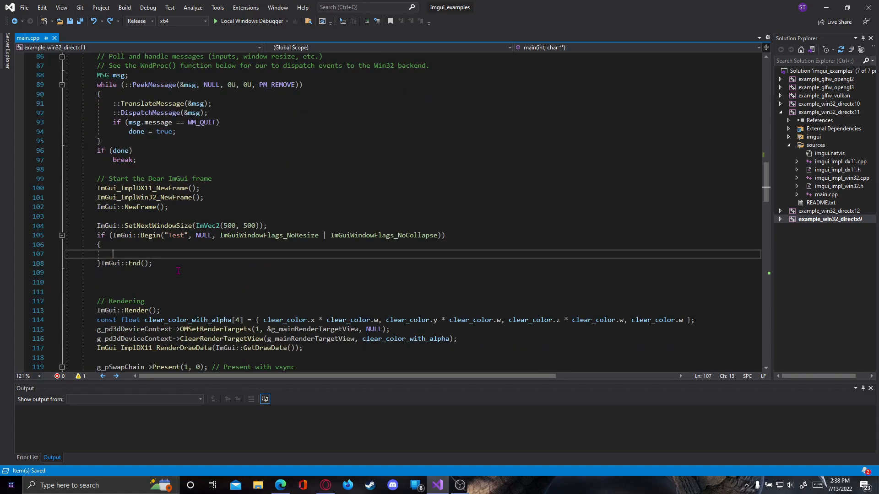
Start an ImGui::Checkbox call labelled "Test Bool" inside the Test window block
{"action": "type", "text": "Im"}
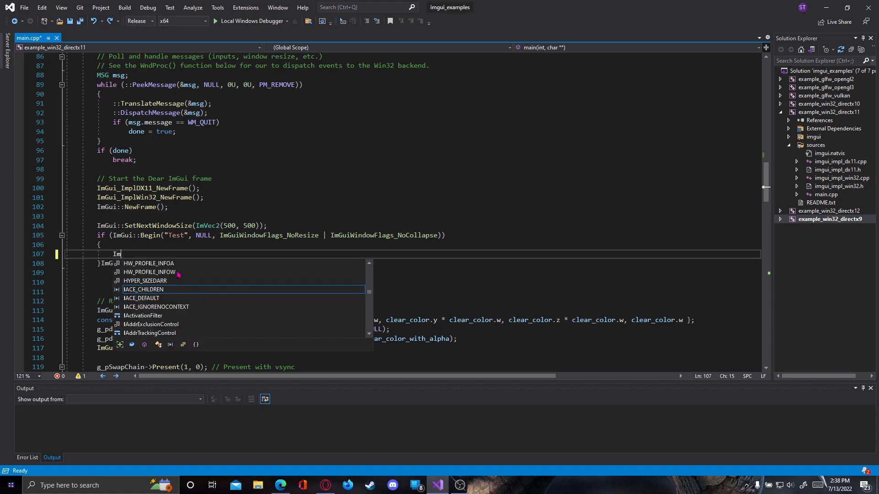
{"action": "type", "text": "Gui::"}
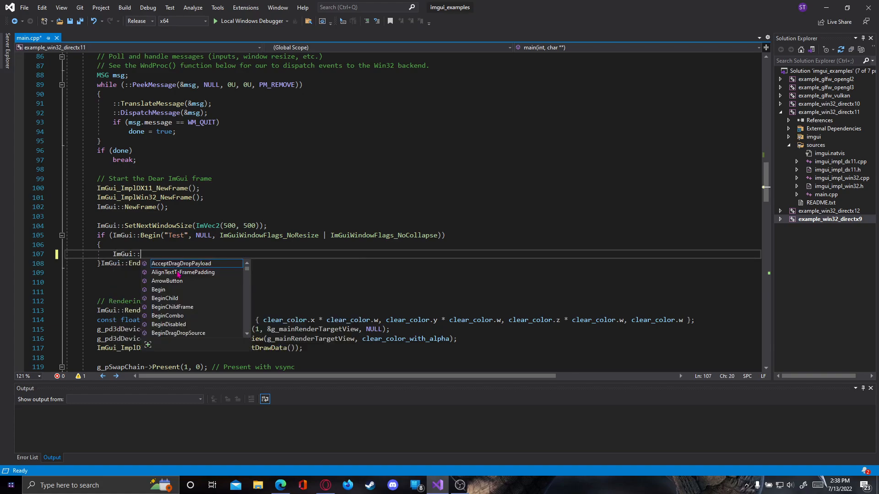
{"action": "mouse_move", "coordinate": [180, 264]}
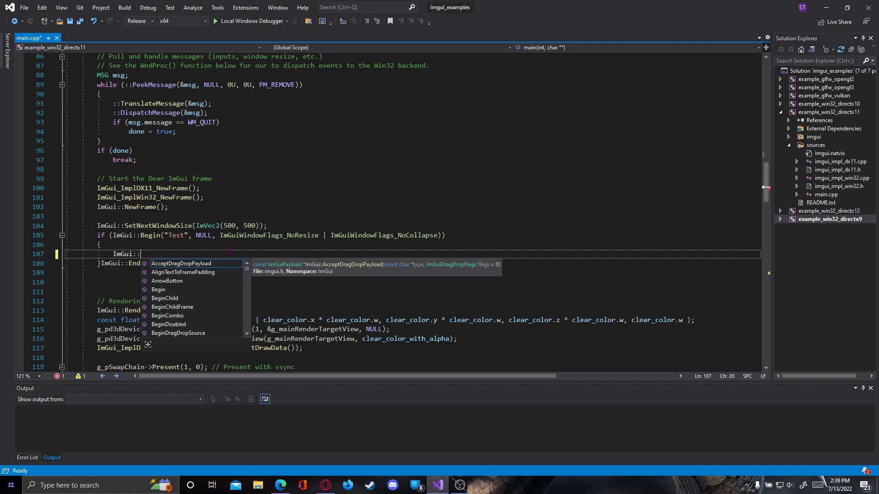
{"action": "type", "text": "Checkbox("}
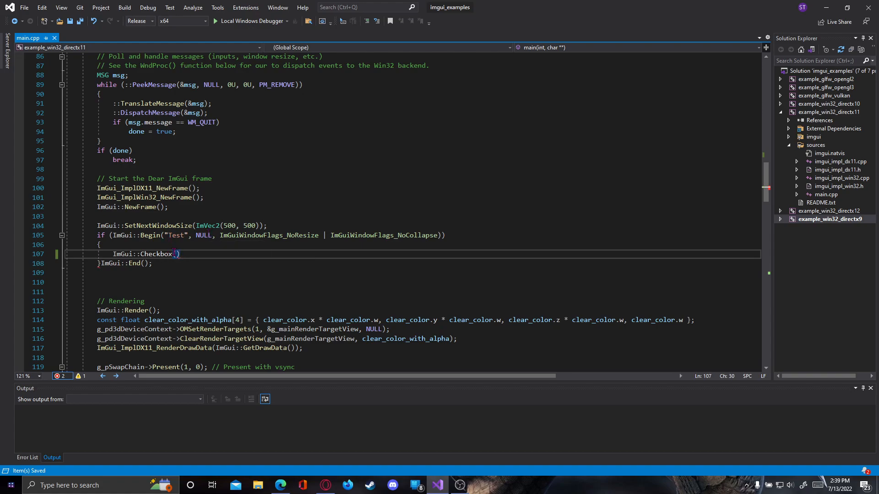
{"action": "type", "text": "\"\""}
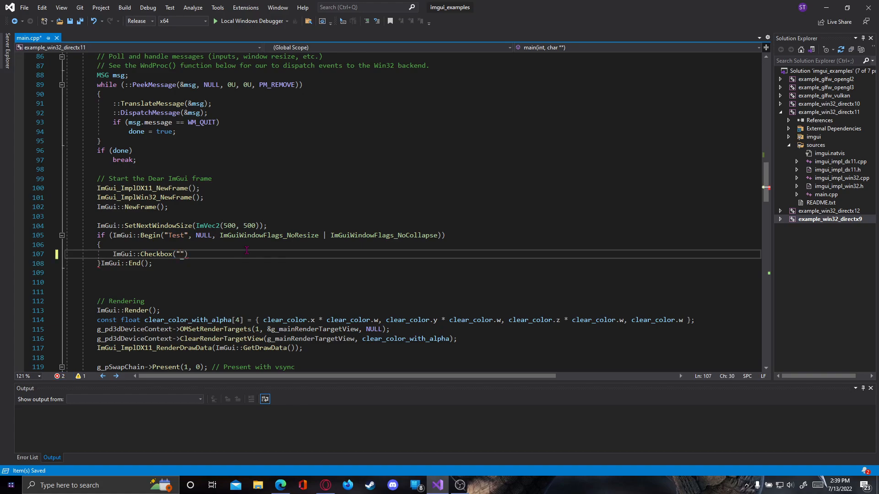
{"action": "type", "text": "Test Bool"}
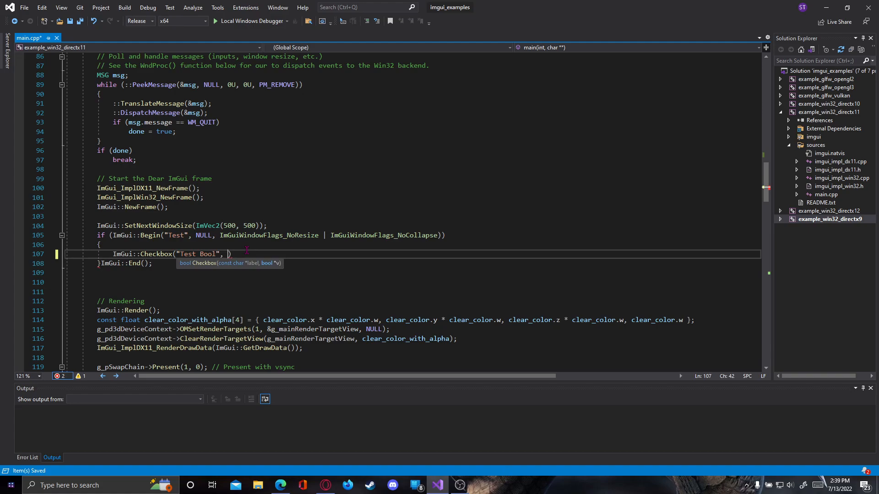
Bind the checkbox to &testbool and terminate the statement with a semicolon
{"action": "scroll", "scroll_direction": "up", "scroll_amount": 3}
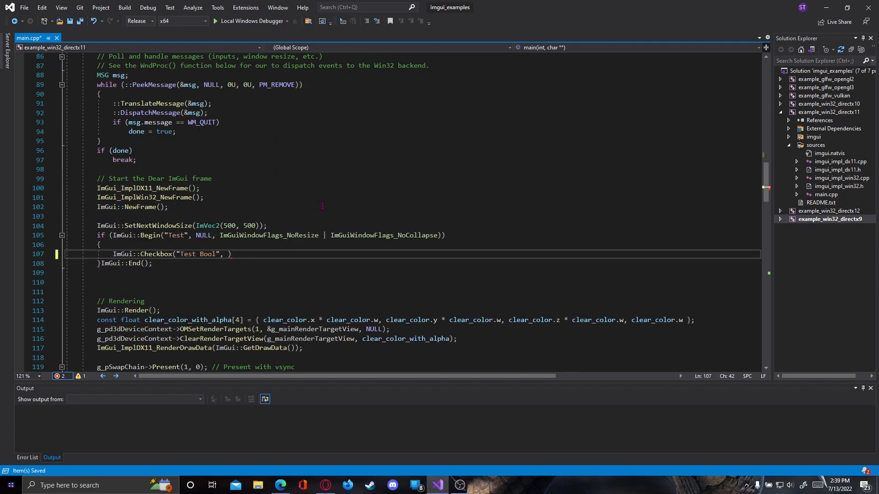
{"action": "type", "text": "&"}
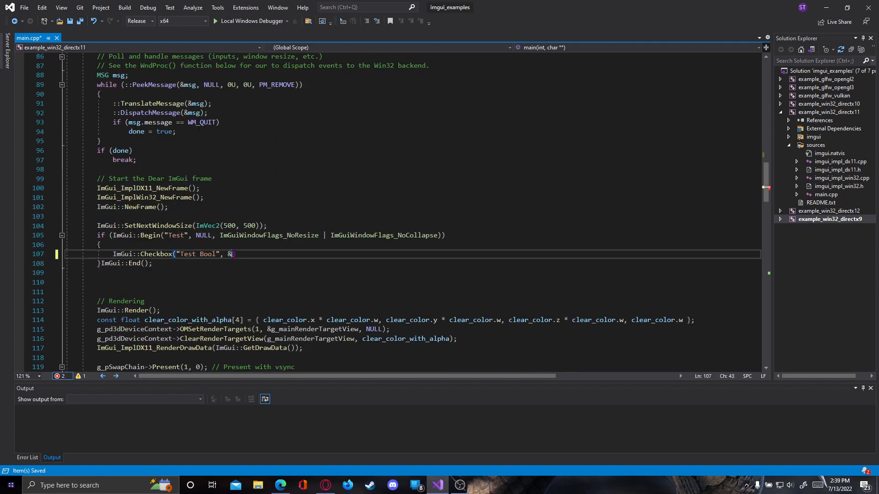
{"action": "type", "text": "t"}
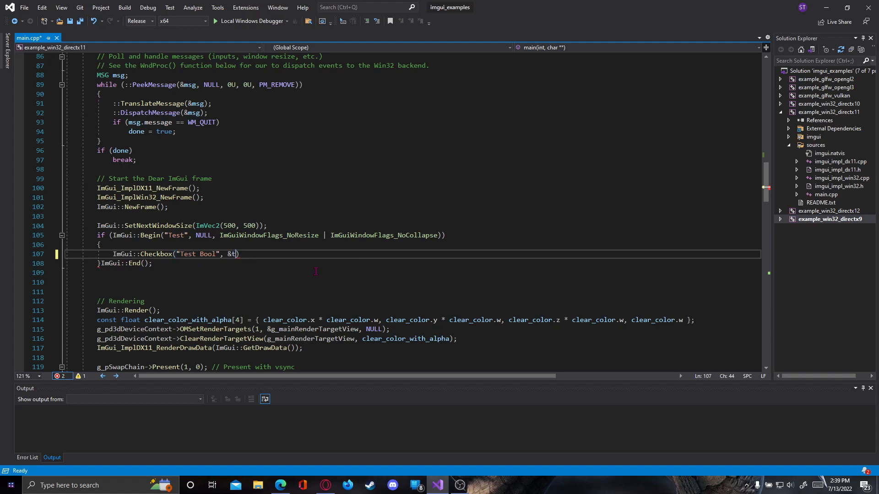
{"action": "type", "text": "estbool"}
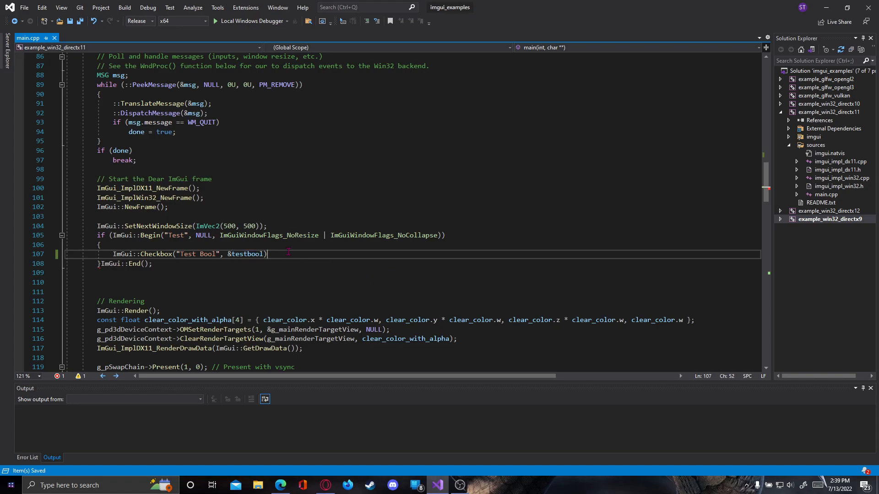
{"action": "type", "text": ";"}
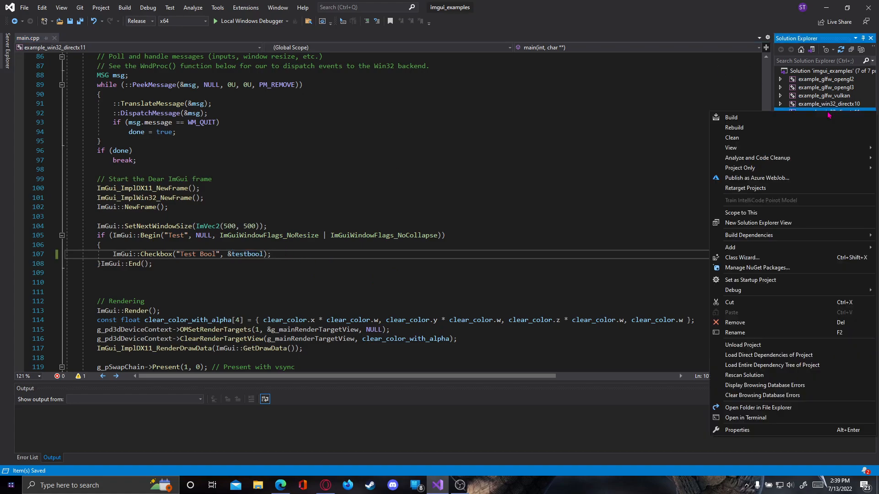
Build example_win32_directx11, run it and toggle the Test Bool checkbox on and off
{"action": "left_click", "coordinate": [731, 117]}
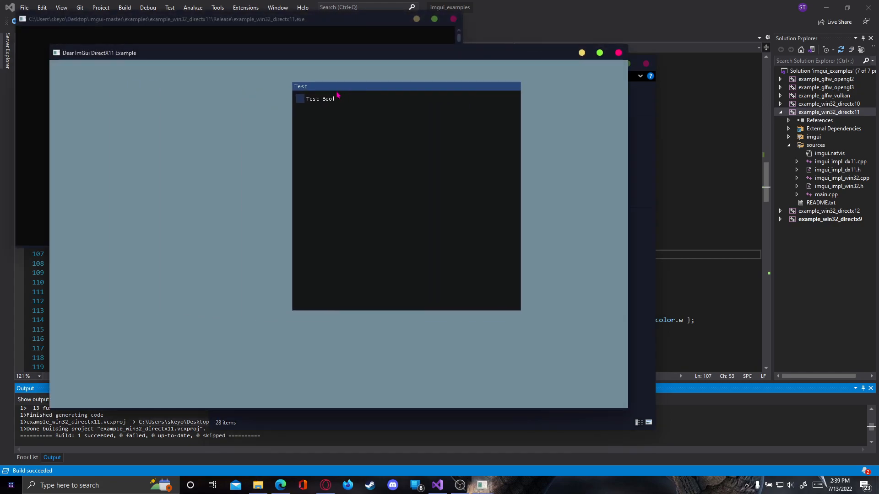
{"action": "left_click", "coordinate": [299, 99]}
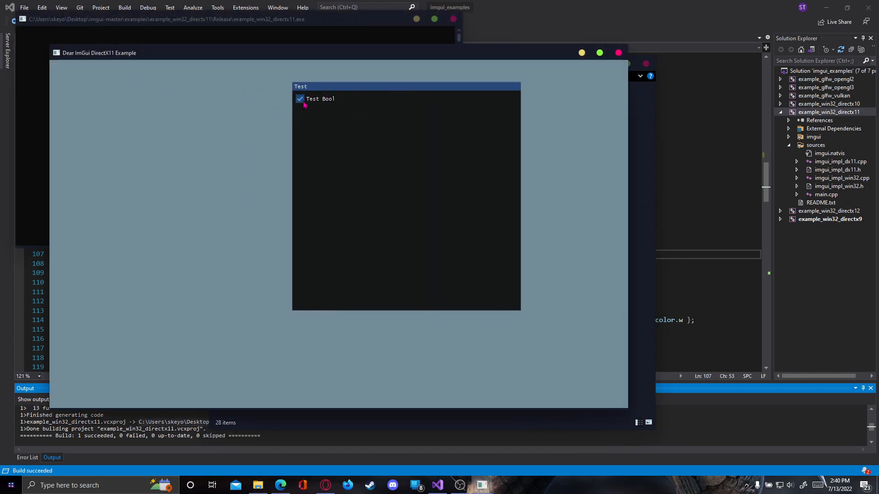
{"action": "left_click", "coordinate": [300, 99]}
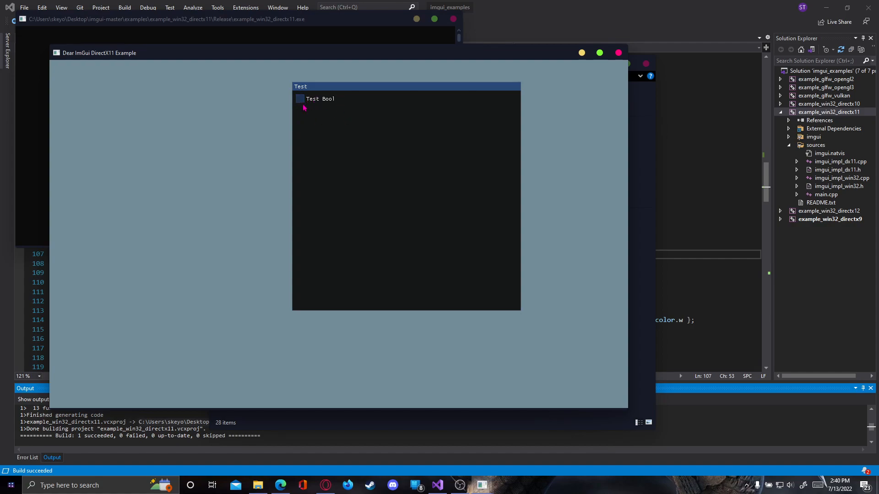
{"action": "left_click", "coordinate": [299, 99]}
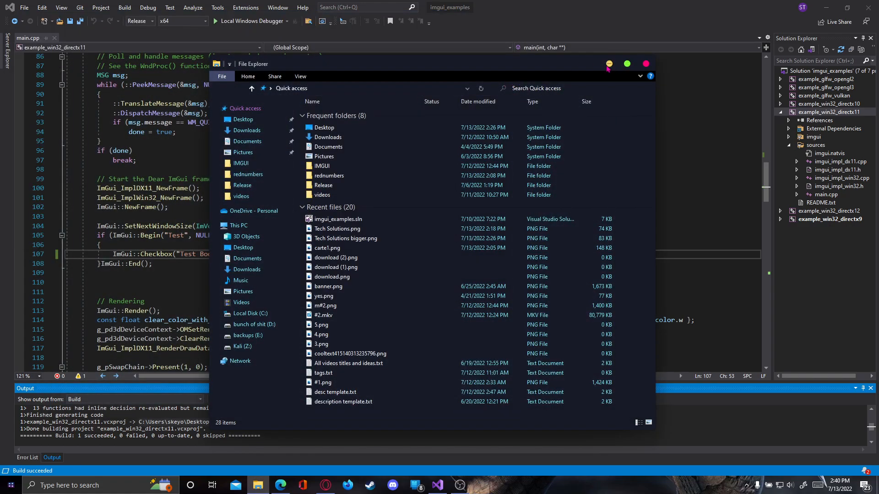
{"action": "mouse_move", "coordinate": [377, 183]}
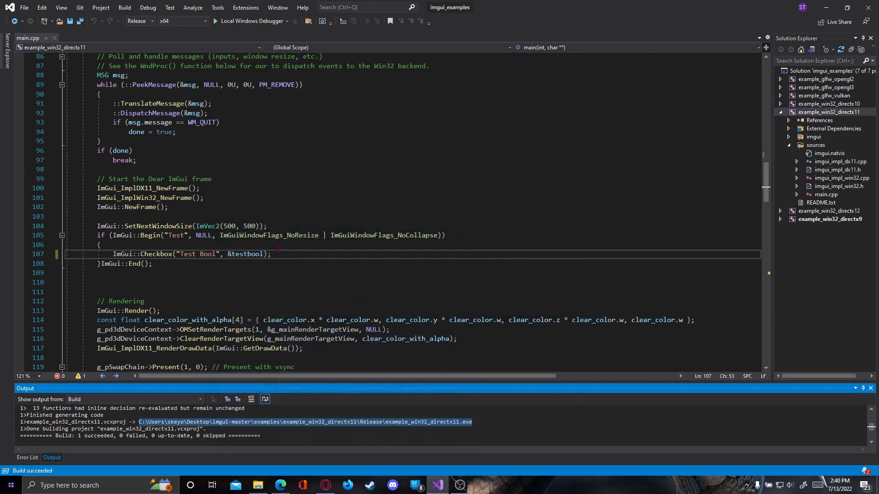
Save main.cpp before starting an if statement under the Test Bool checkbox
{"action": "key", "text": "ctrl+s"}
{"action": "type", "text": "if"}
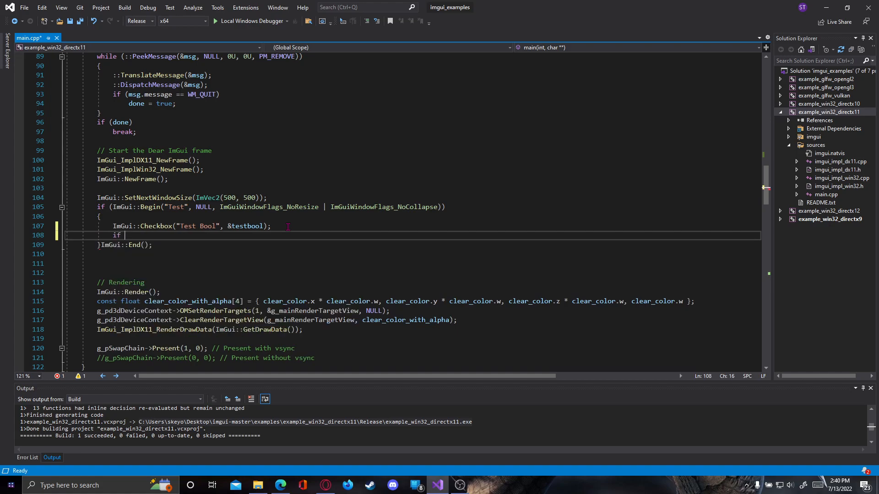
Write if (ImGui::Button("Click me!")) with an empty braced body under the checkbox
{"action": "type", "text": "()"}
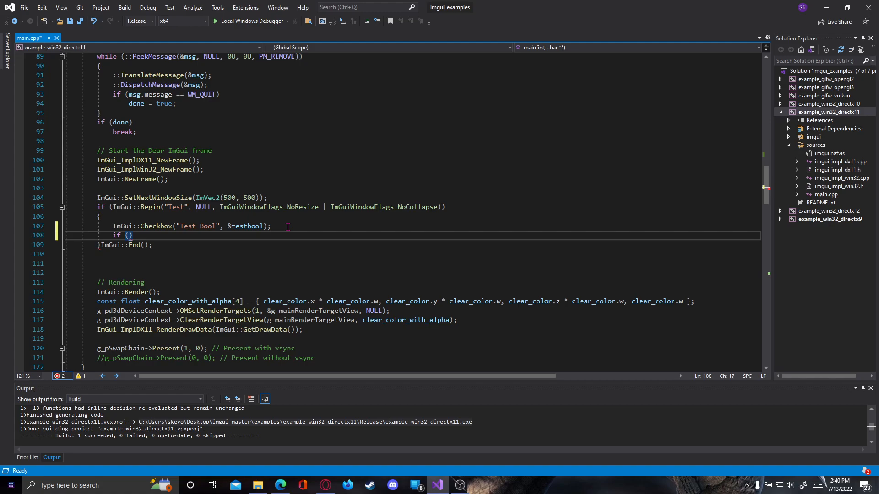
{"action": "type", "text": "ImGui::"}
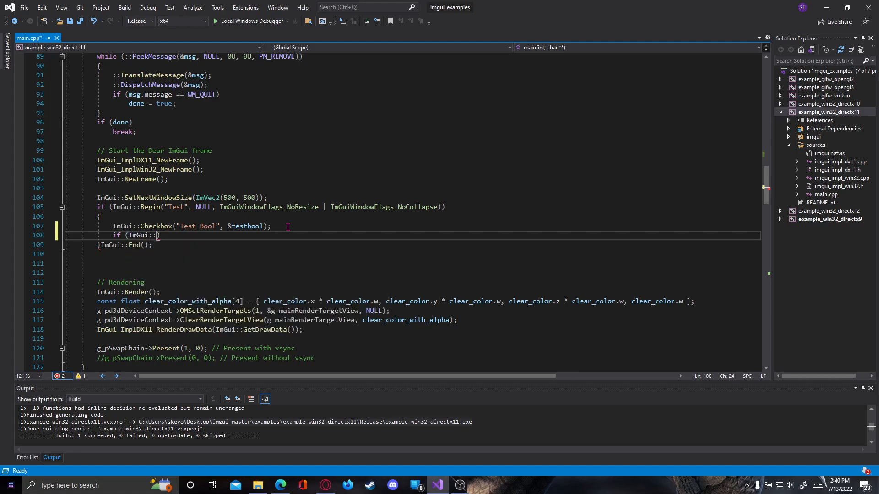
{"action": "type", "text": "Button("}
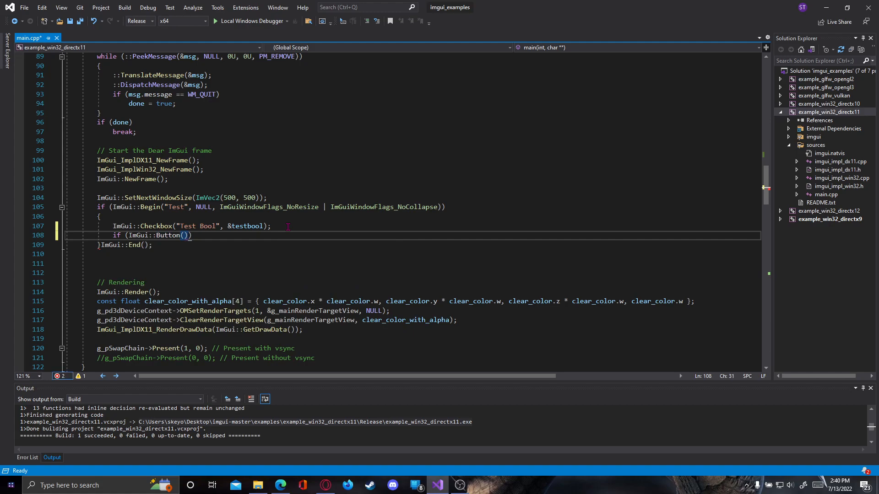
{"action": "mouse_move", "coordinate": [178, 235]}
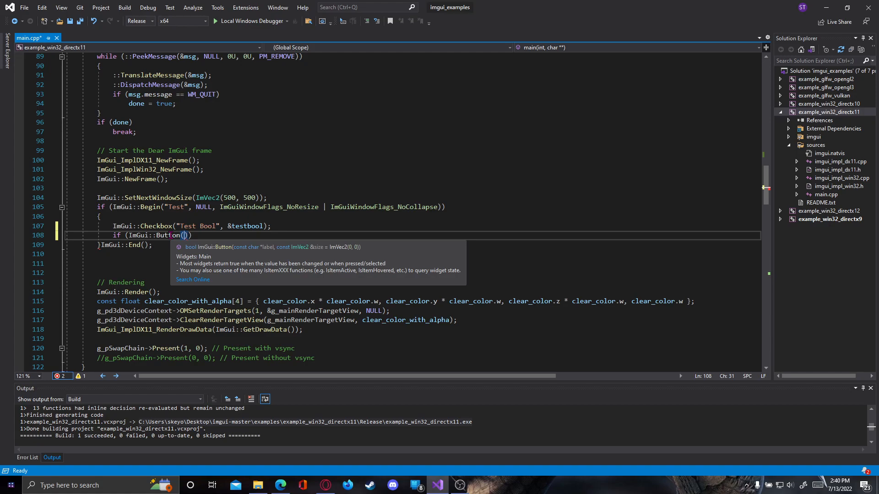
{"action": "mouse_move", "coordinate": [270, 263]}
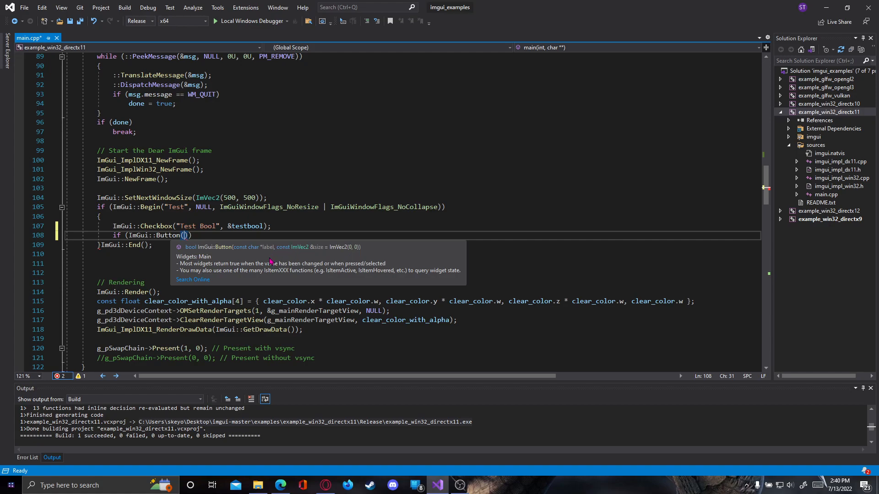
{"action": "type", "text": "\"\""}
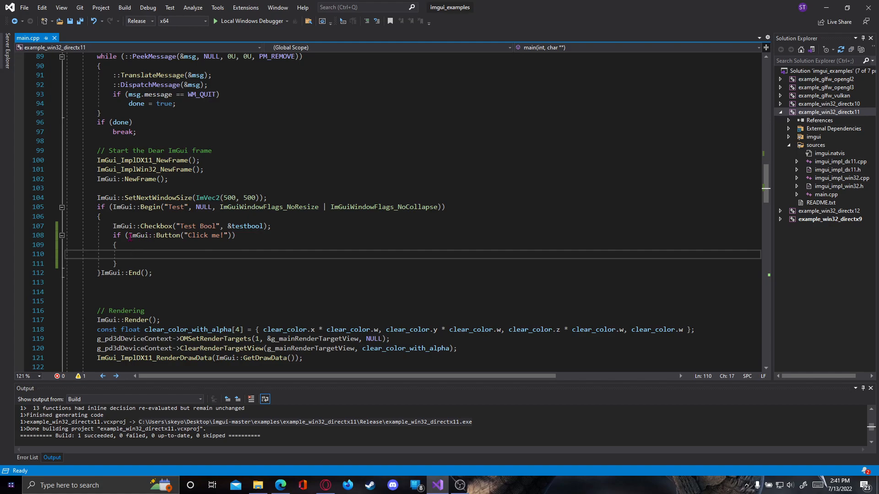
{"action": "left_click_drag", "start_coordinate": [116, 246], "coordinate": [116, 263]}
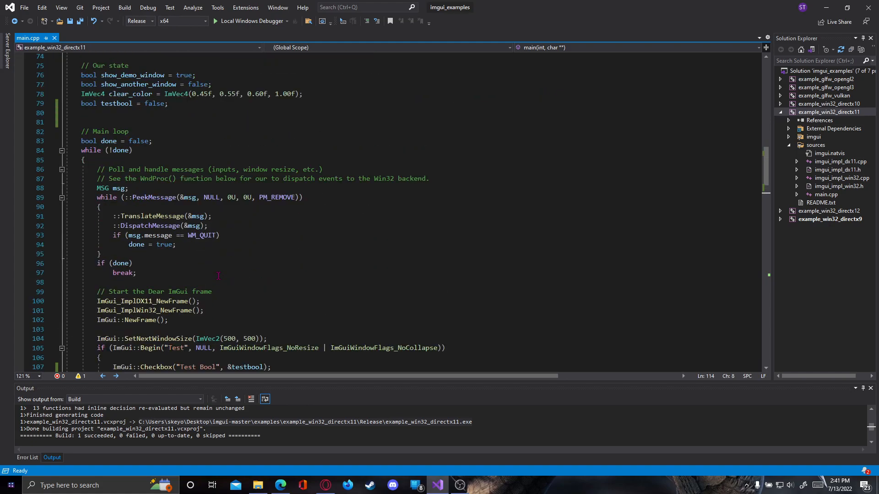
After ImGui::End(), add if (testbool == true) containing an ImGui::Begin("window 2") block closed by ImGui::End();
{"action": "scroll", "scroll_direction": "down", "scroll_amount": 3}
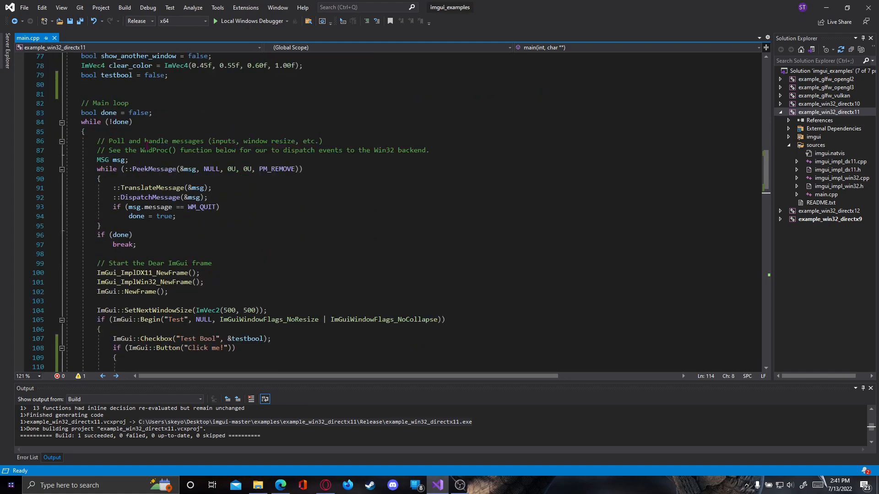
{"action": "double_click", "coordinate": [116, 75]}
{"action": "type", "text": "i"}
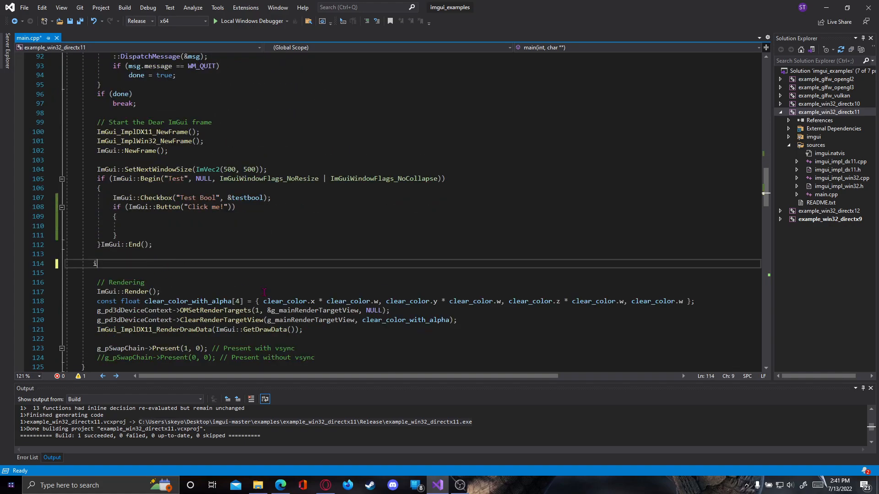
{"action": "type", "text": "f (test)"}
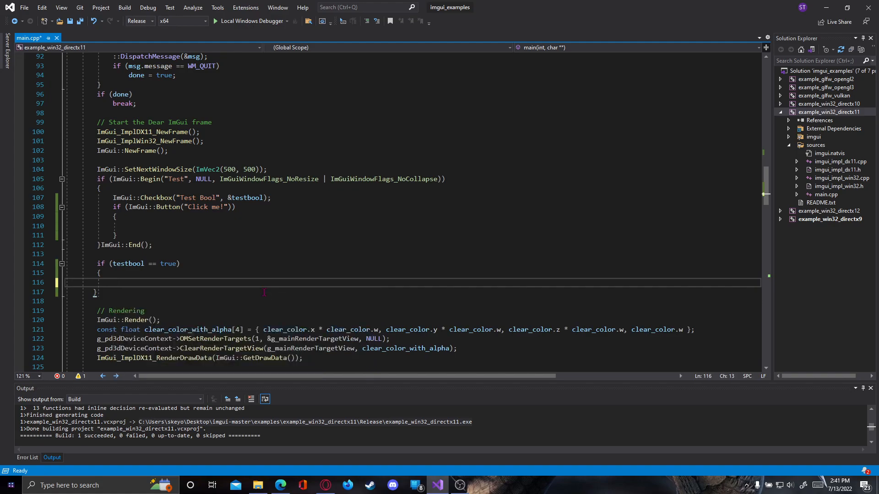
{"action": "type", "text": "if ("}
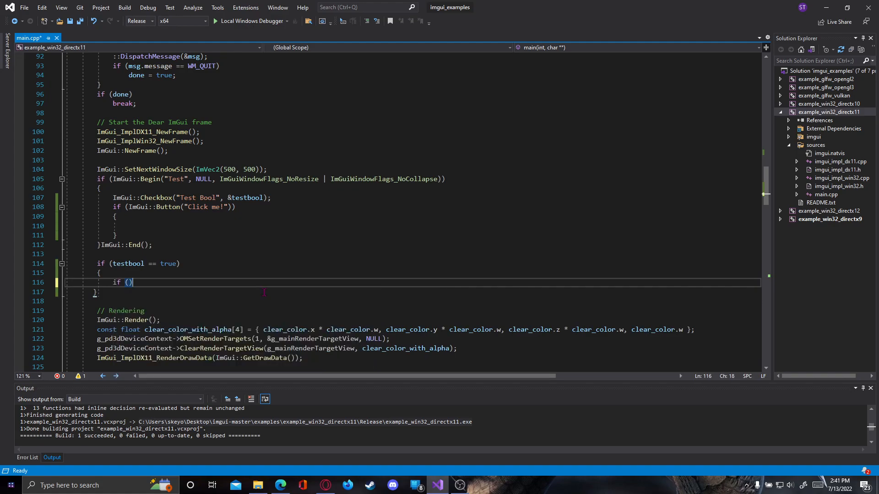
{"action": "type", "text": "ImGui:"}
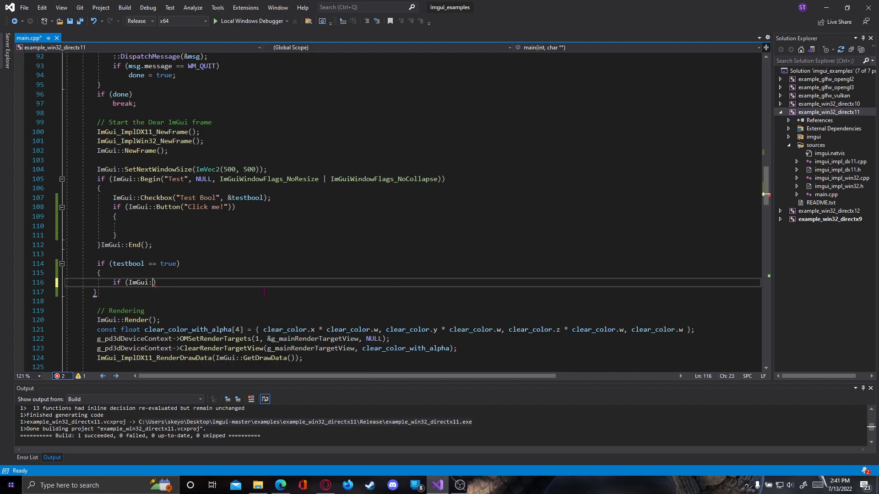
{"action": "type", "text": "Begin"}
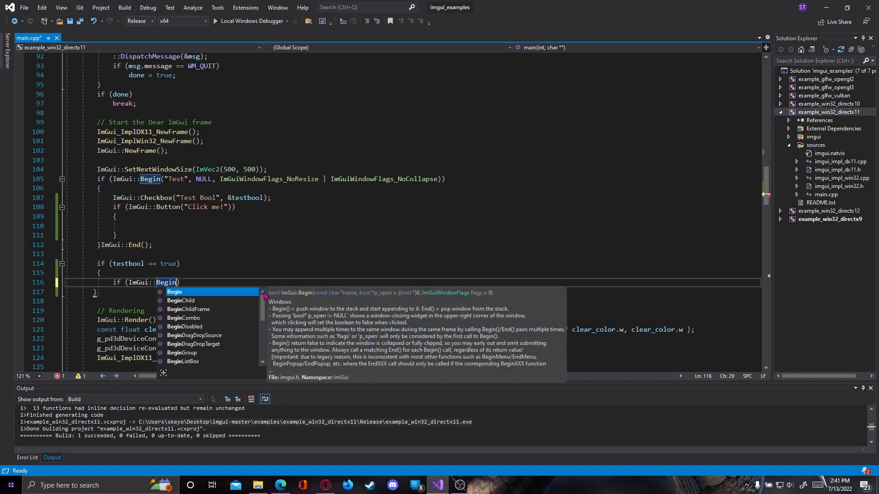
{"action": "type", "text": "(\"\")"}
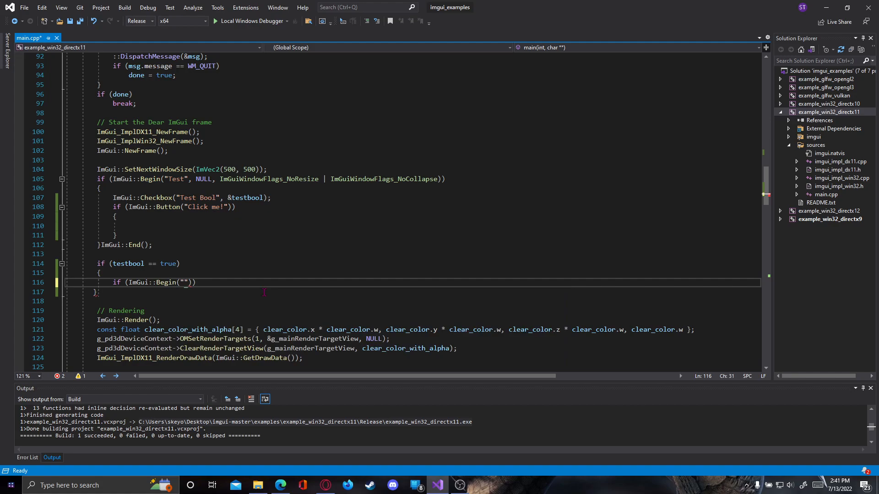
{"action": "type", "text": "window 2"}
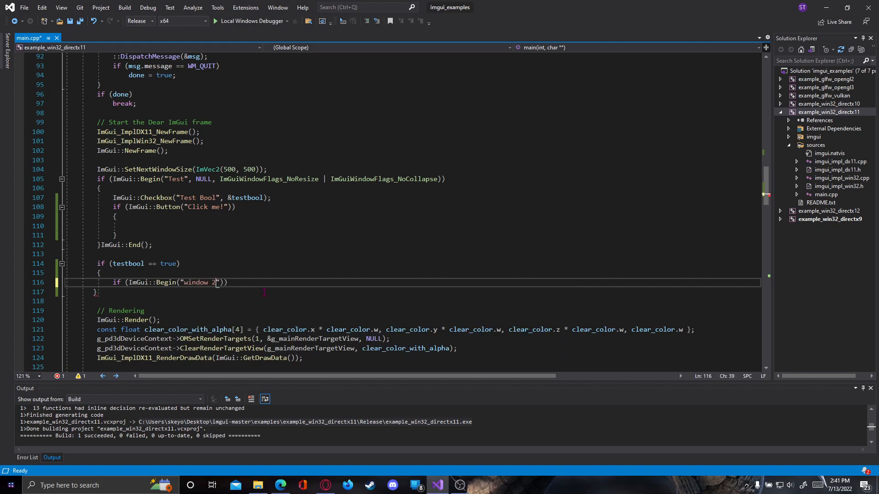
{"action": "key", "text": "enter"}
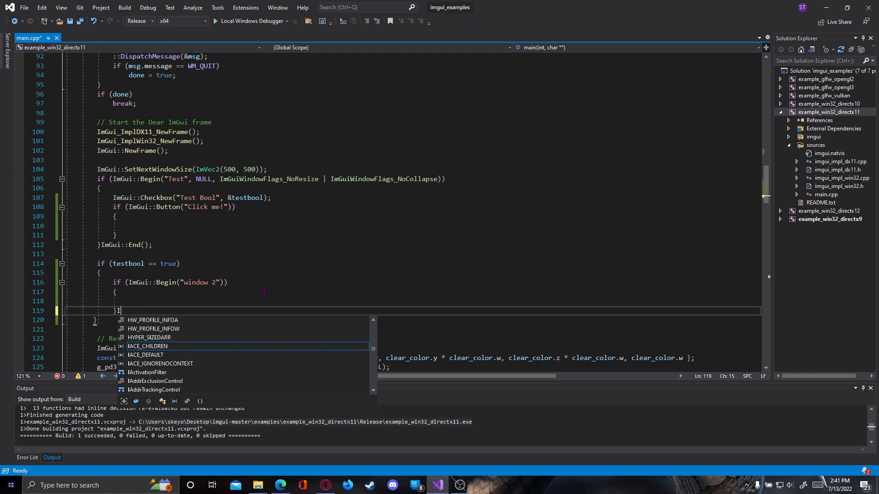
{"action": "type", "text": "mGui::End("}
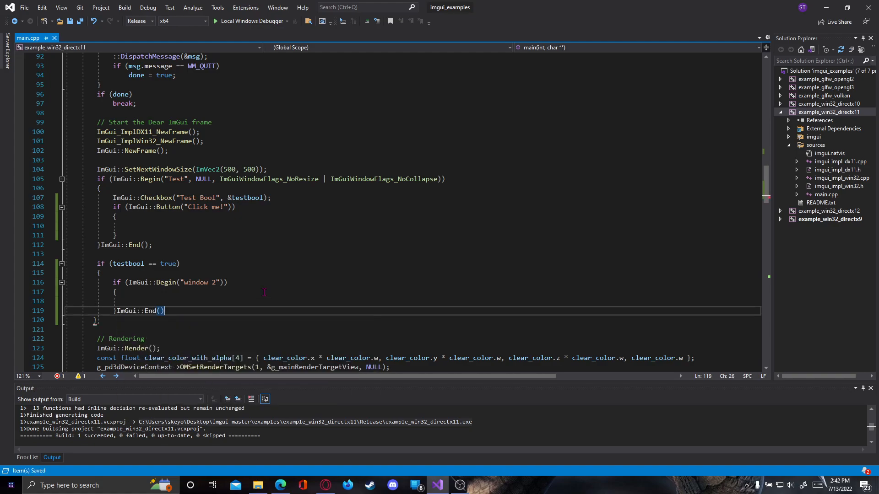
{"action": "type", "text": ";"}
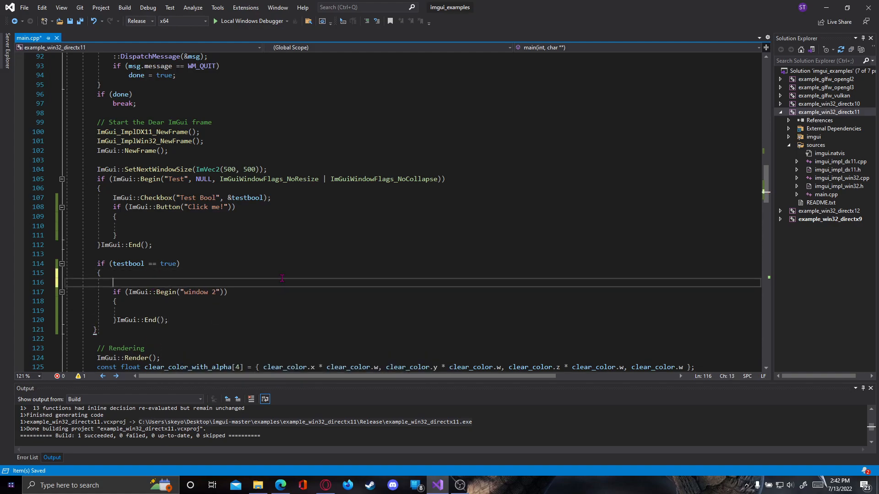
Set window 2's size to 200 by 200 with ImGui::SetNextWindowSize(ImVec2(200, 200))
{"action": "type", "text": "ImGui::Set"}
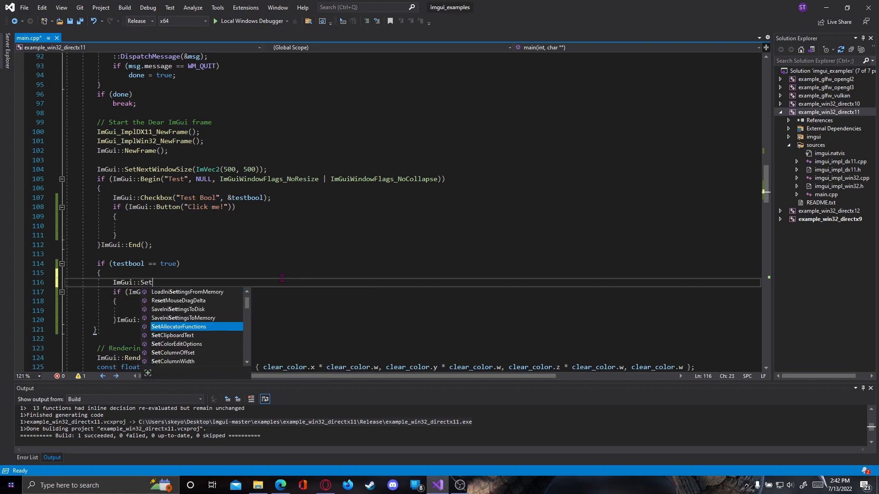
{"action": "type", "text": "NextWindowSize("}
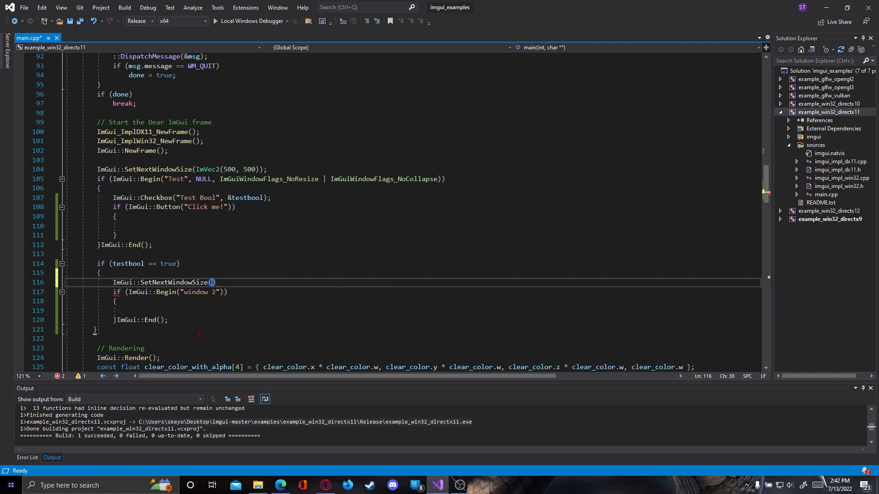
{"action": "type", "text": "ImVec2"}
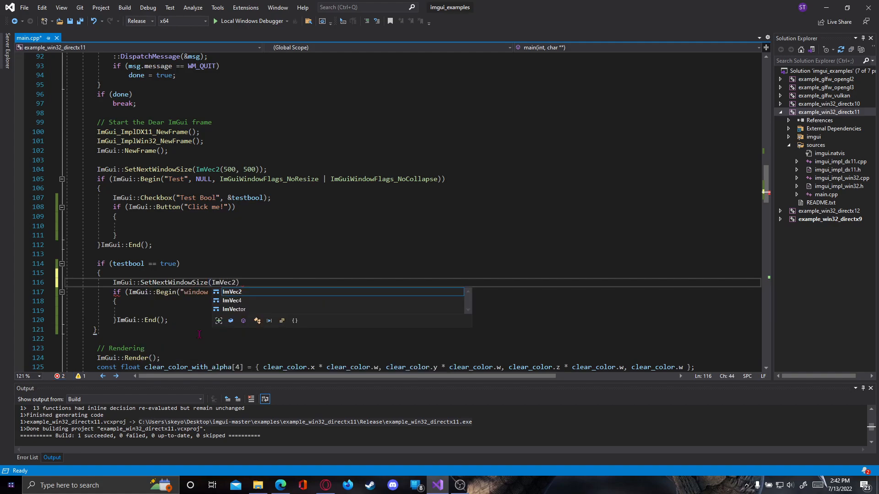
{"action": "type", "text": "(200"}
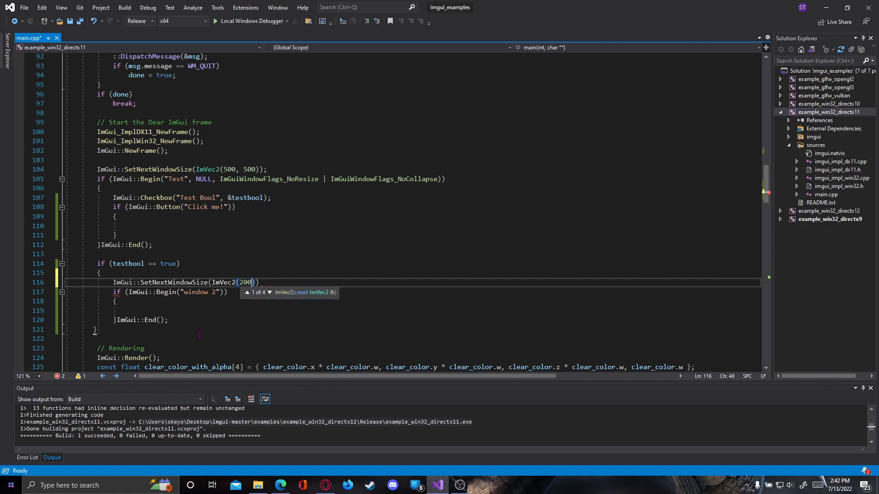
{"action": "type", "text": ",200"}
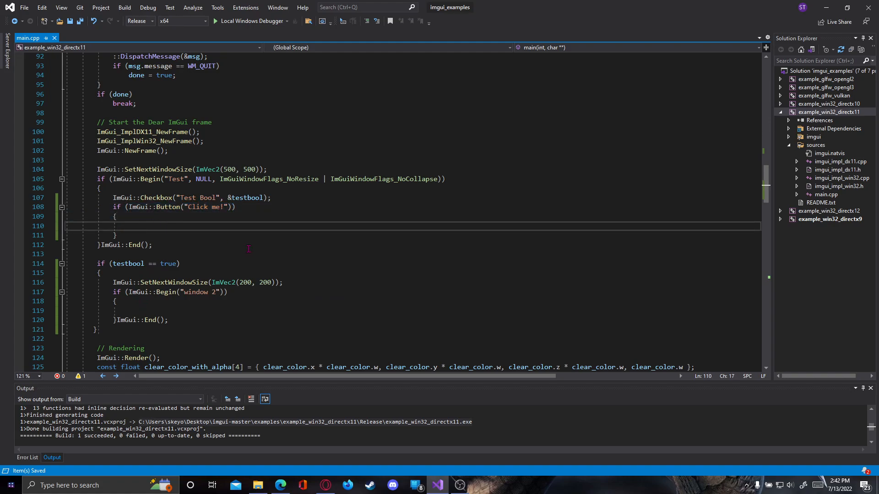
Make the Click me! block set testbool = true; then build and run the example
{"action": "type", "text": "testbool = true;"}
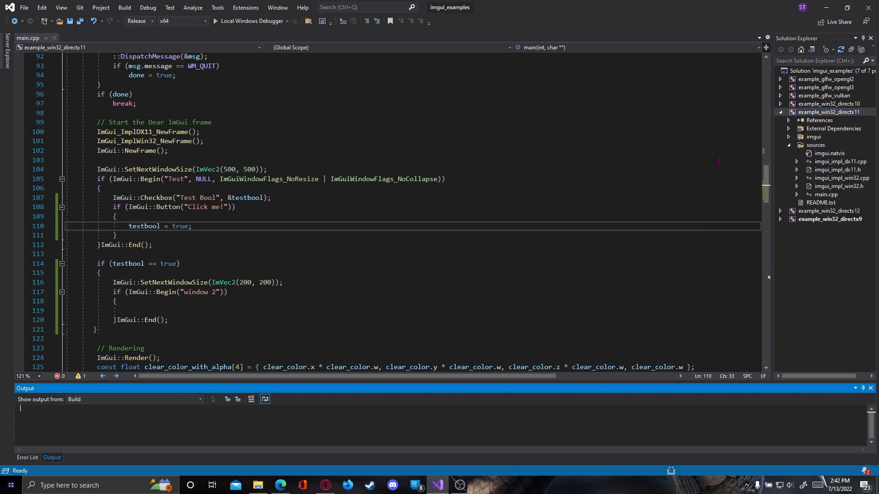
{"action": "key", "text": "F7"}
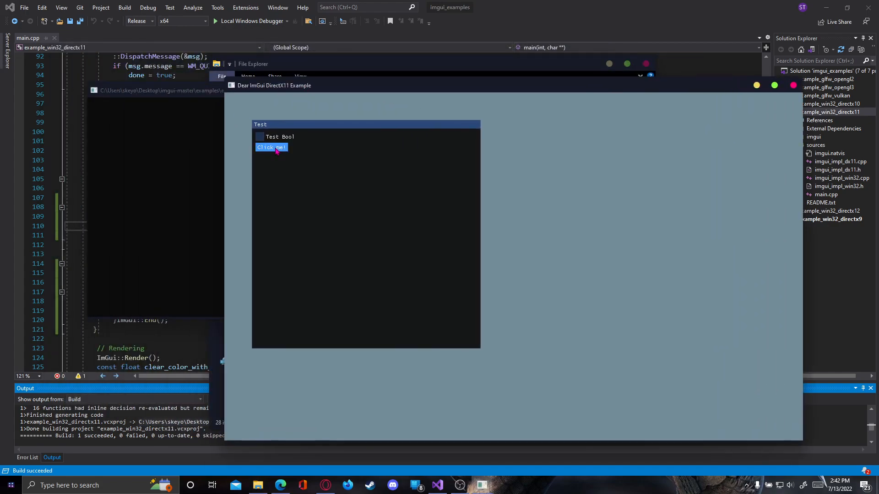
Press Click me! to tick Test Bool and show window 2, move the windows and press it again
{"action": "left_click", "coordinate": [259, 137]}
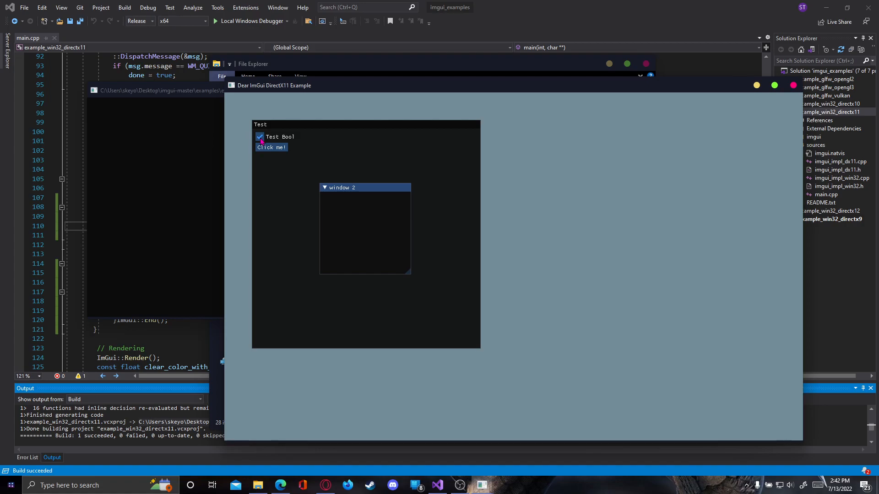
{"action": "left_click_drag", "start_coordinate": [364, 187], "coordinate": [527, 123]}
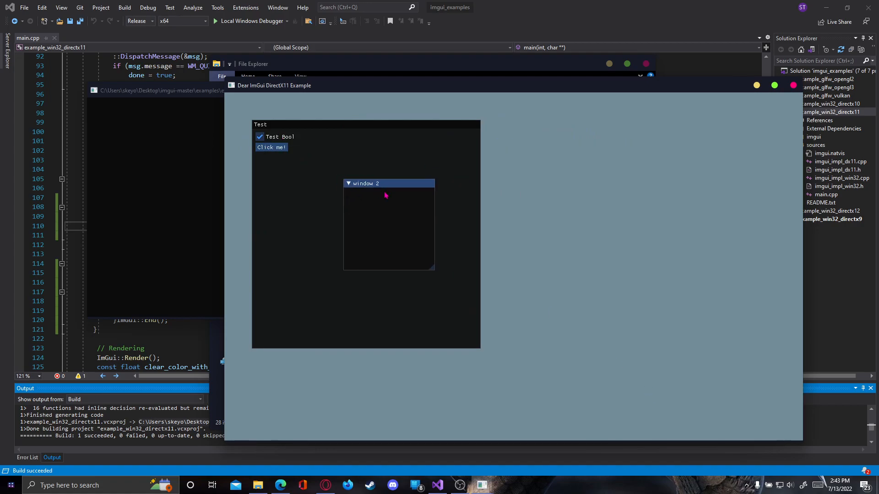
{"action": "left_click", "coordinate": [271, 147]}
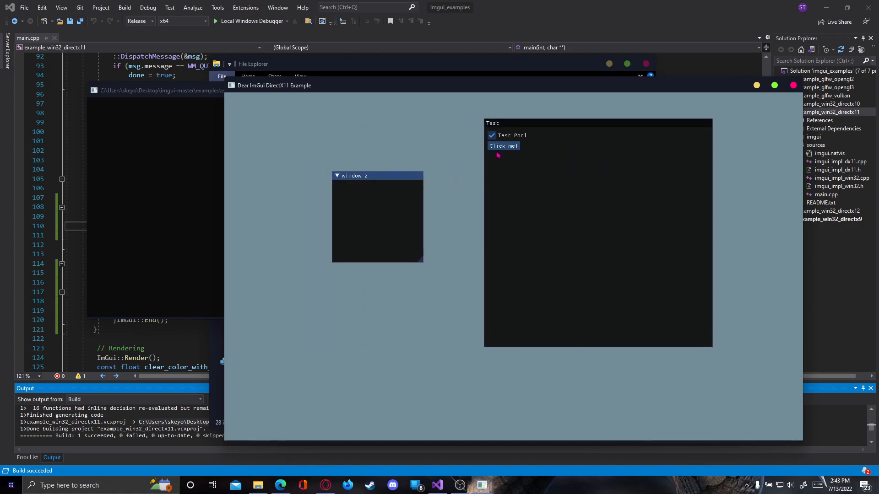
{"action": "left_click", "coordinate": [502, 145]}
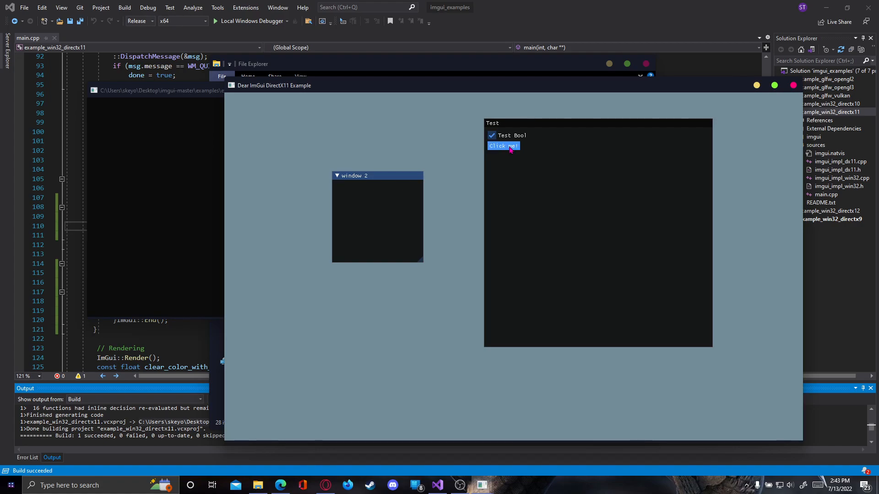
{"action": "left_click", "coordinate": [492, 135]}
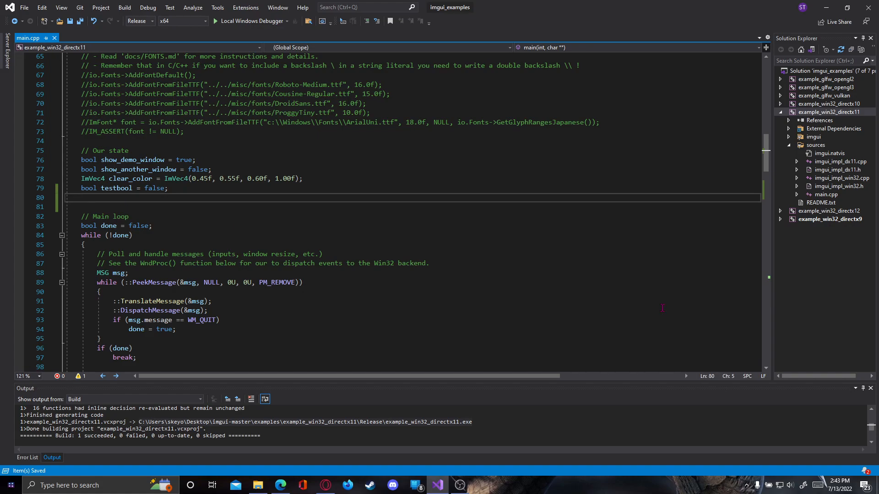
Declare 'int inttest = 10;' beneath testbool in the state variables
{"action": "type", "text": "int inttest ="}
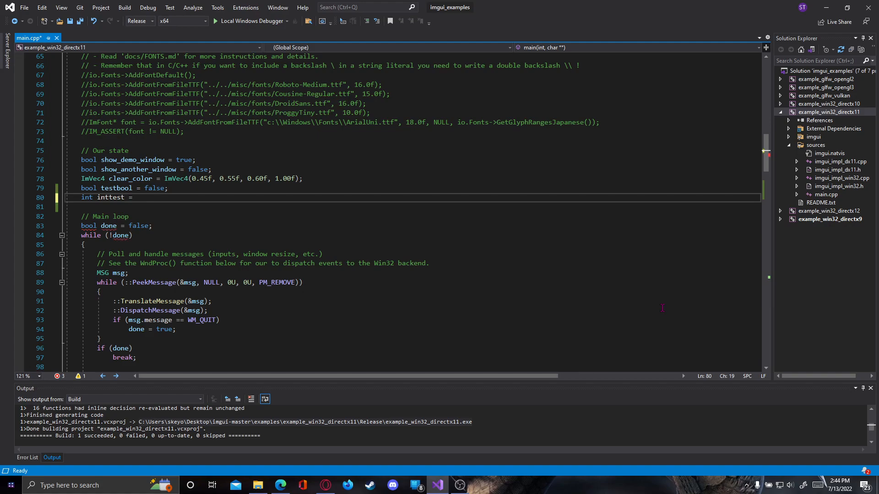
{"action": "type", "text": "10"}
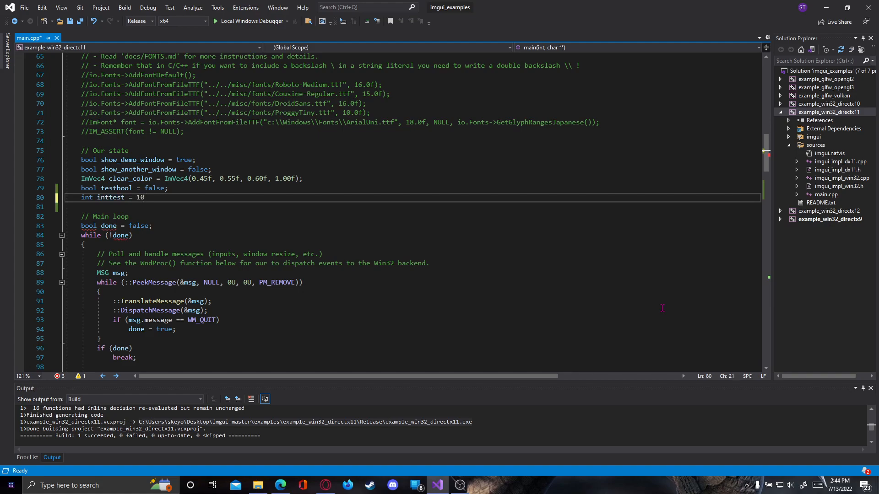
{"action": "type", "text": ";"}
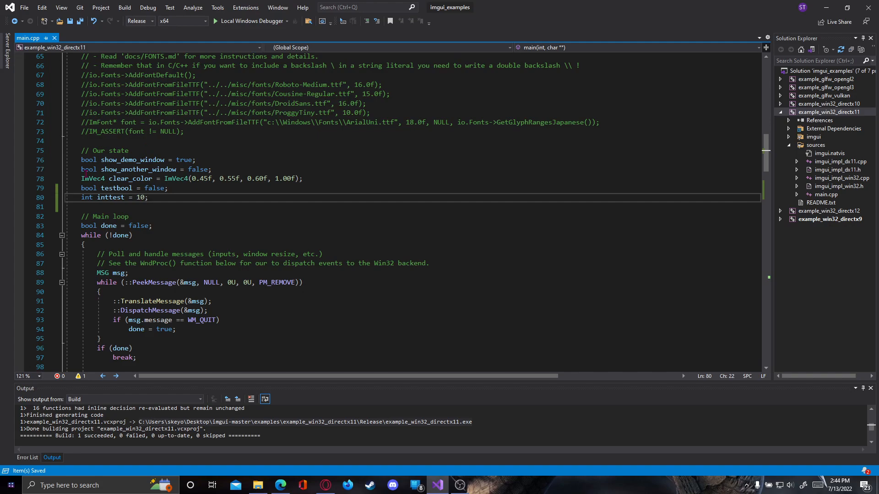
{"action": "scroll", "scroll_direction": "down", "scroll_amount": 3}
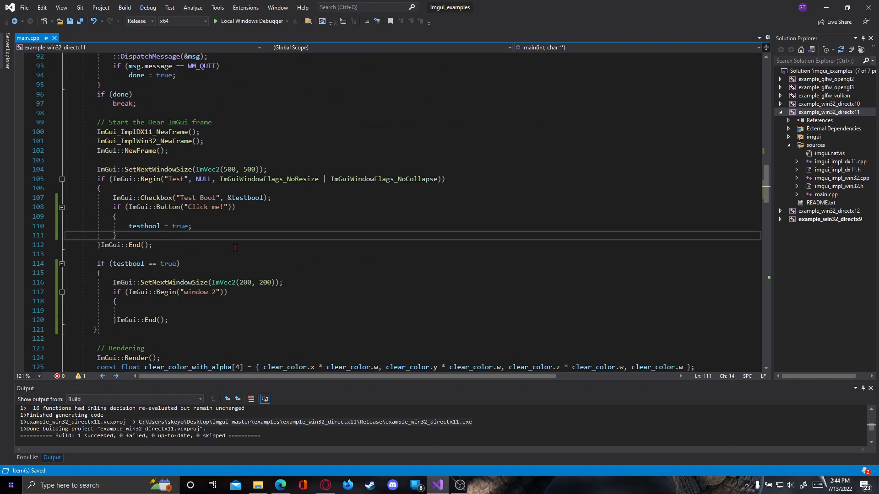
Write ImGui::SliderInt("Chose Number", &inttest, 1, 25); after the Click me! button block
{"action": "type", "text": "ImGui::Slider"}
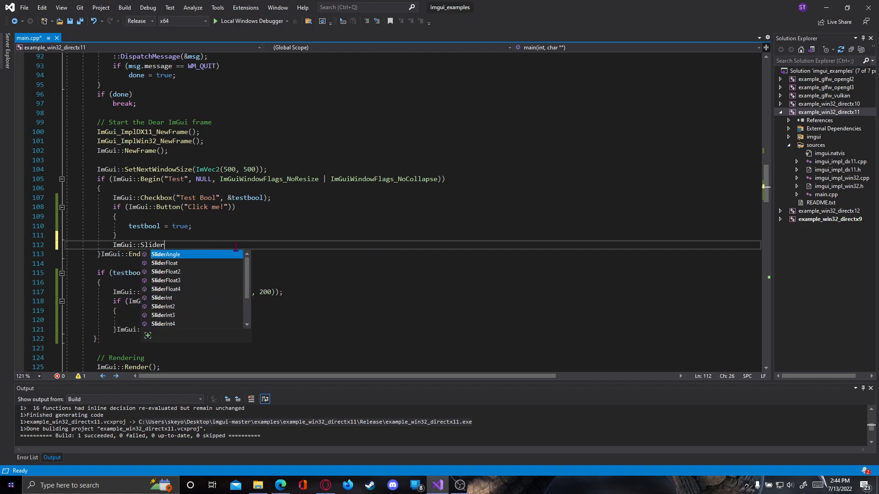
{"action": "type", "text": "Int"}
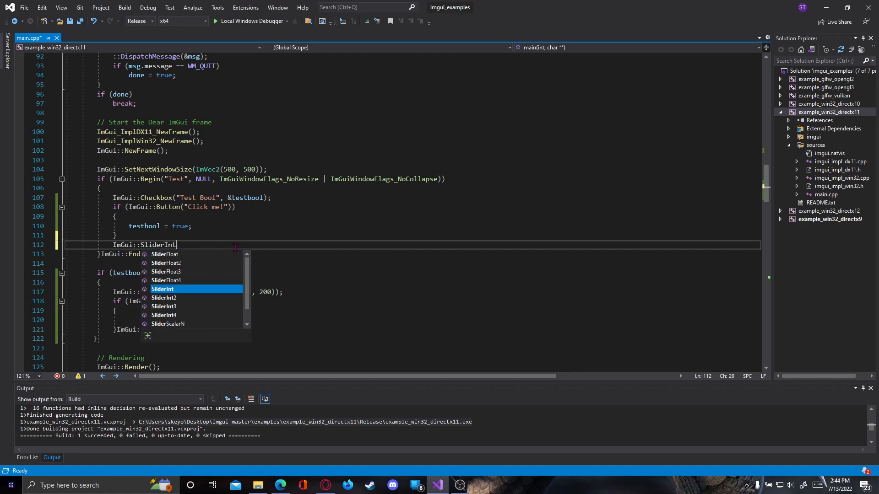
{"action": "type", "text": "()"}
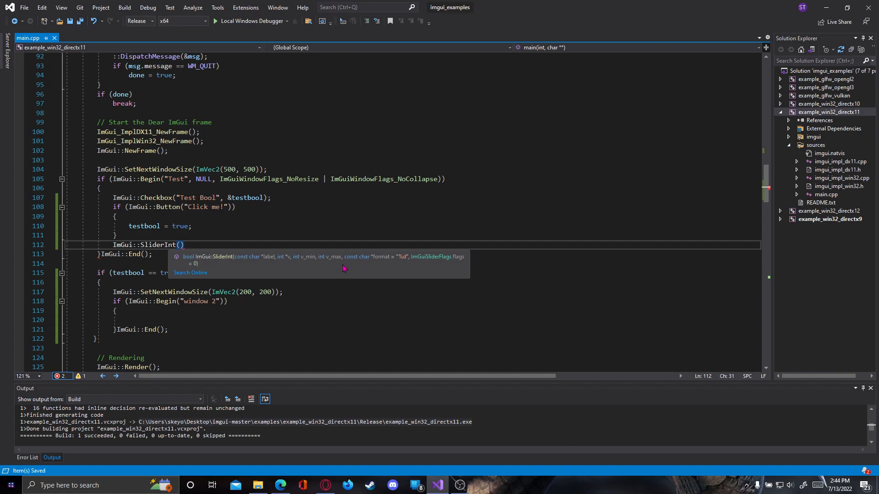
{"action": "type", "text": "\""}
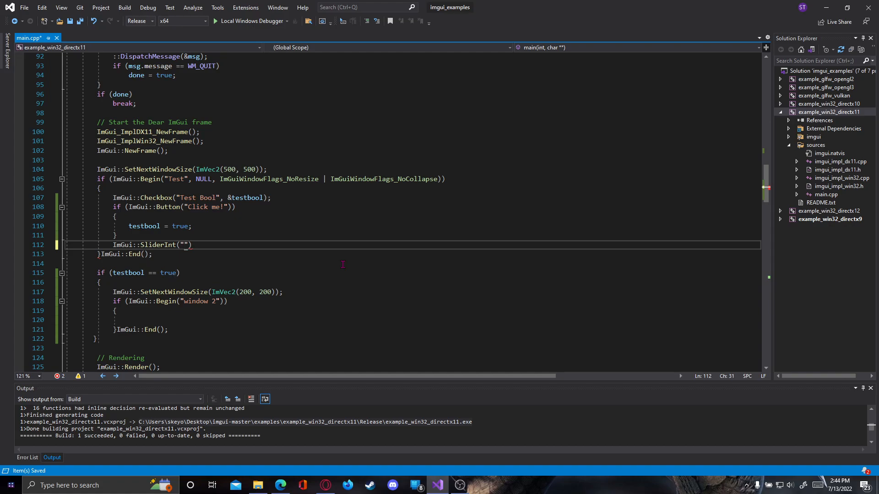
{"action": "type", "text": "Ch"}
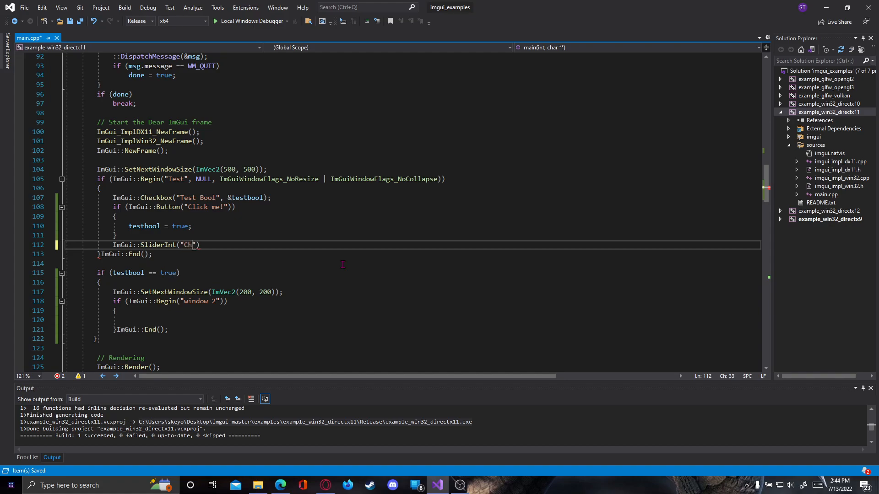
{"action": "type", "text": "ose Number"}
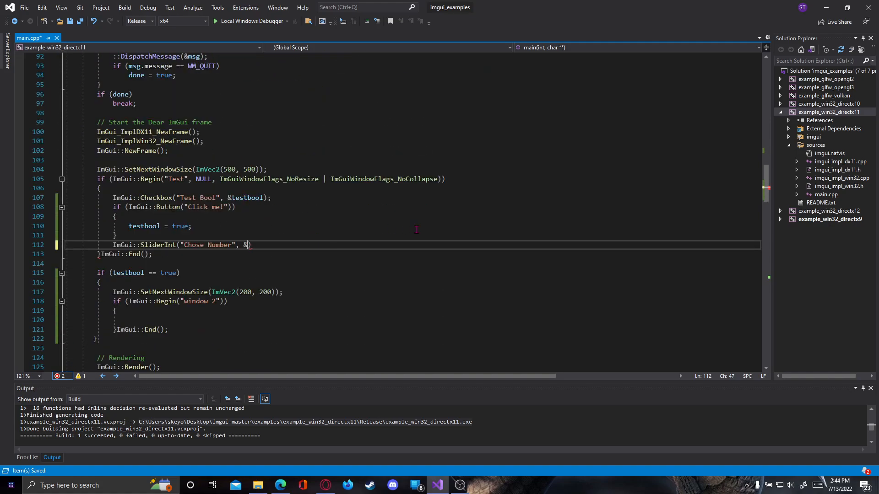
{"action": "type", "text": "inttest"}
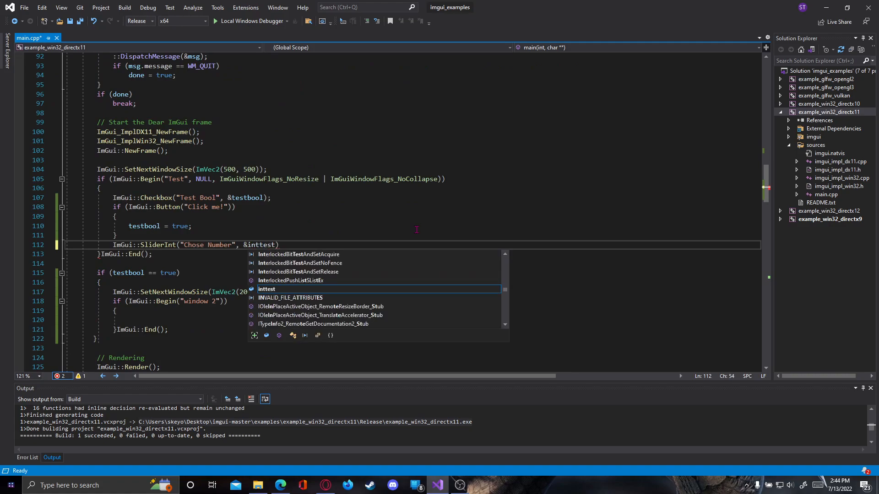
{"action": "type", "text": ","}
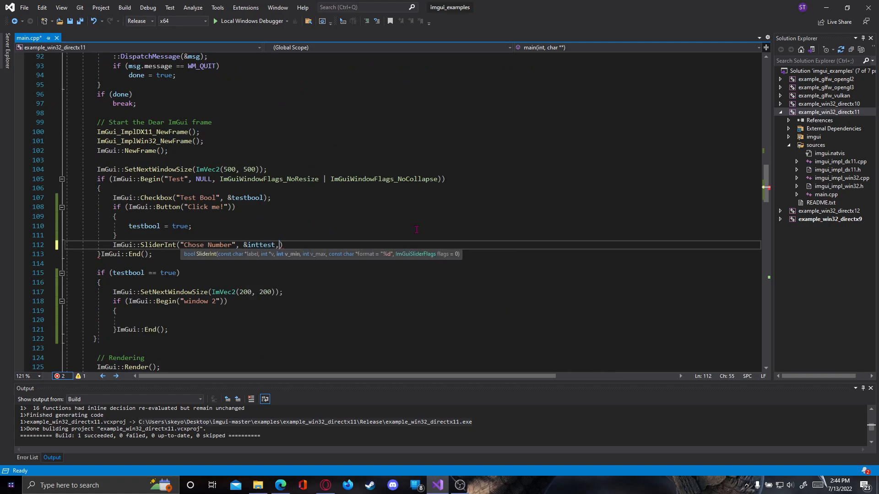
{"action": "type", "text": "\" \""}
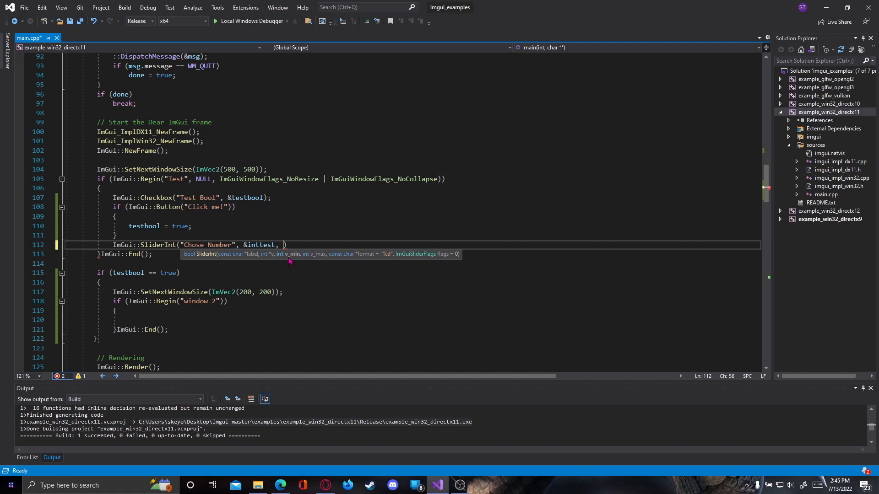
{"action": "mouse_move", "coordinate": [298, 261]}
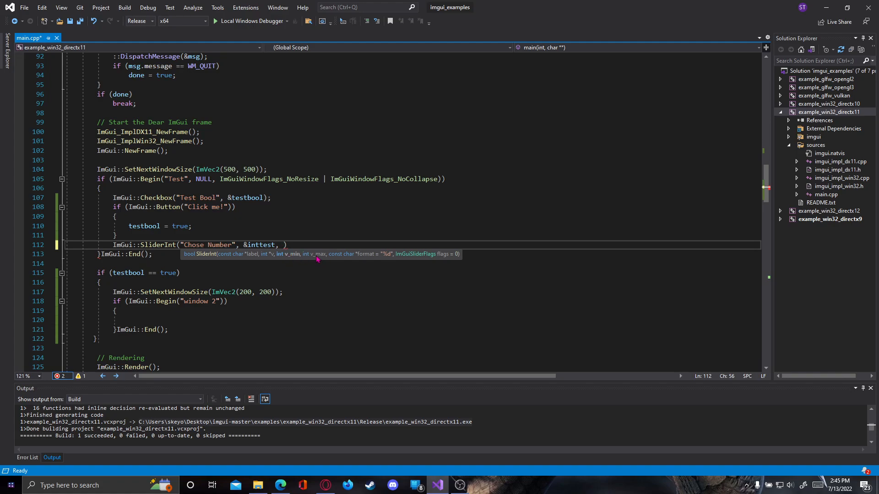
{"action": "type", "text": "1"}
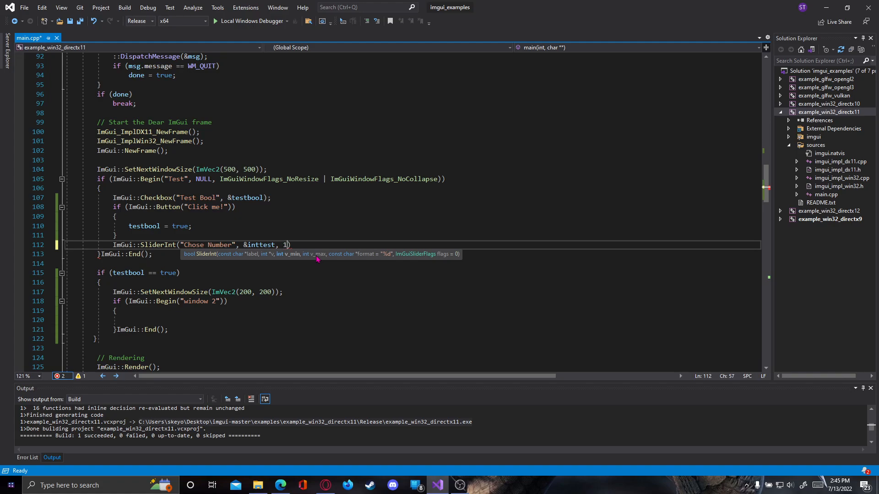
{"action": "type", "text": ","}
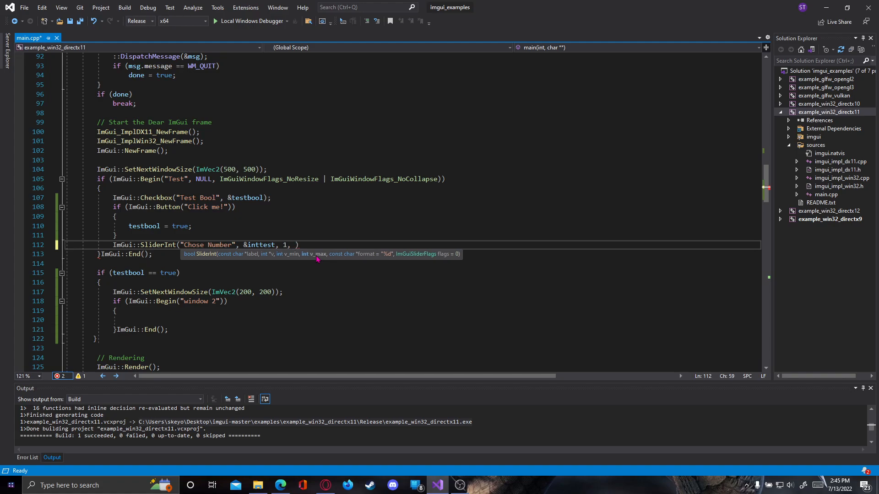
{"action": "type", "text": "25"}
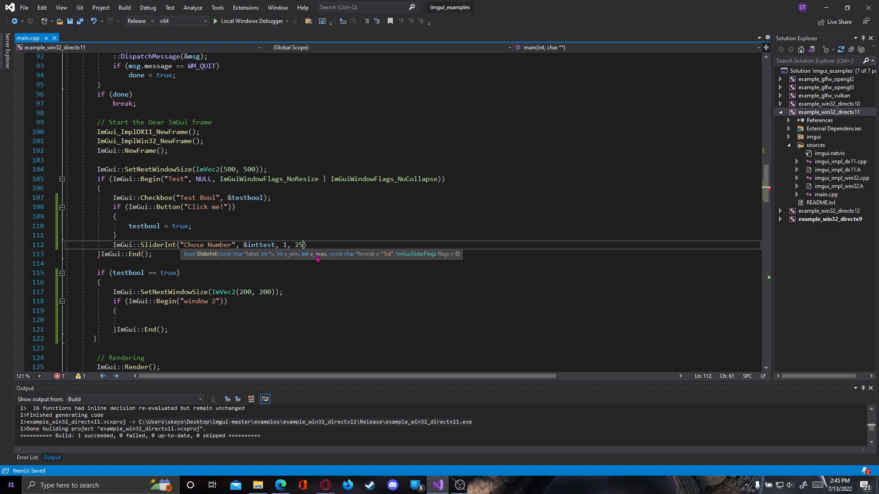
{"action": "type", "text": ";"}
{"action": "left_click", "coordinate": [428, 272]}
{"action": "type", "text": " || "}
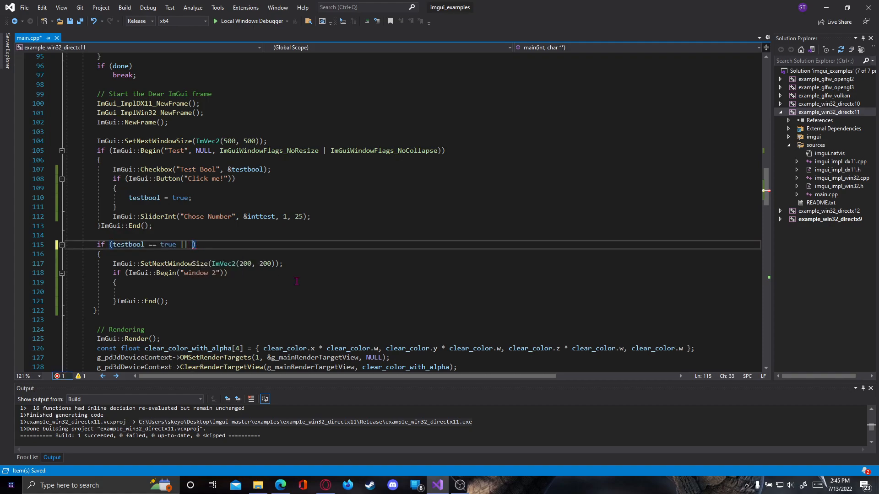
Extend window 2's condition to testbool == true || inttest == 25 and save main.cpp
{"action": "type", "text": "inttest"}
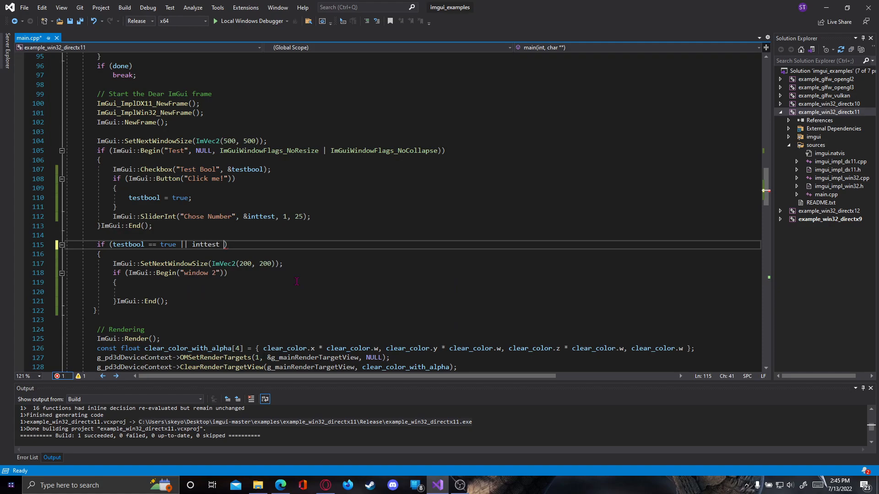
{"action": "type", "text": "="}
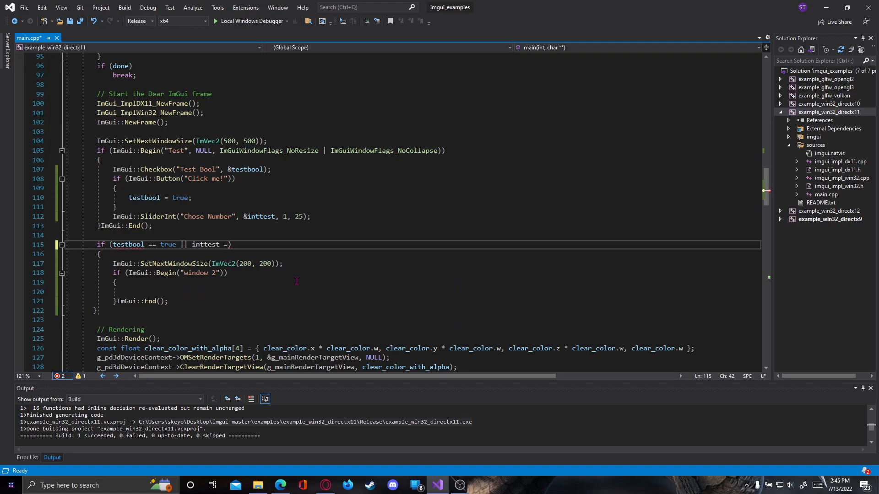
{"action": "type", "text": "= 25"}
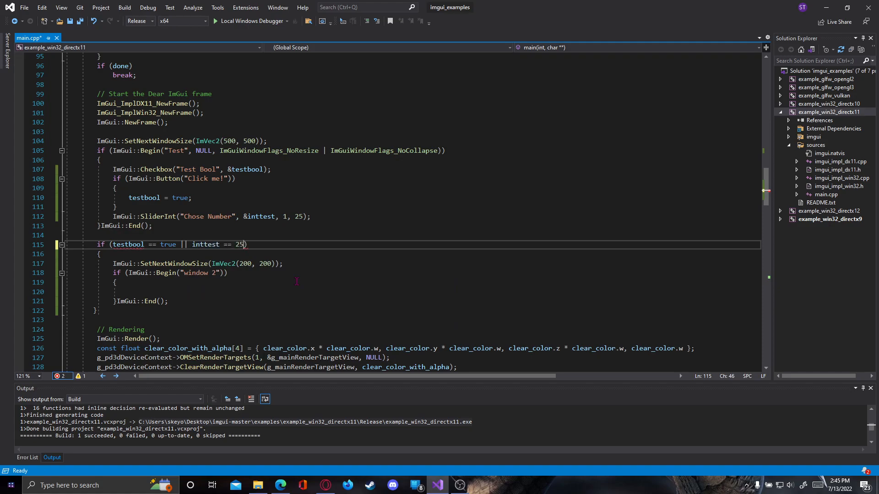
{"action": "key", "text": "ctrl+s"}
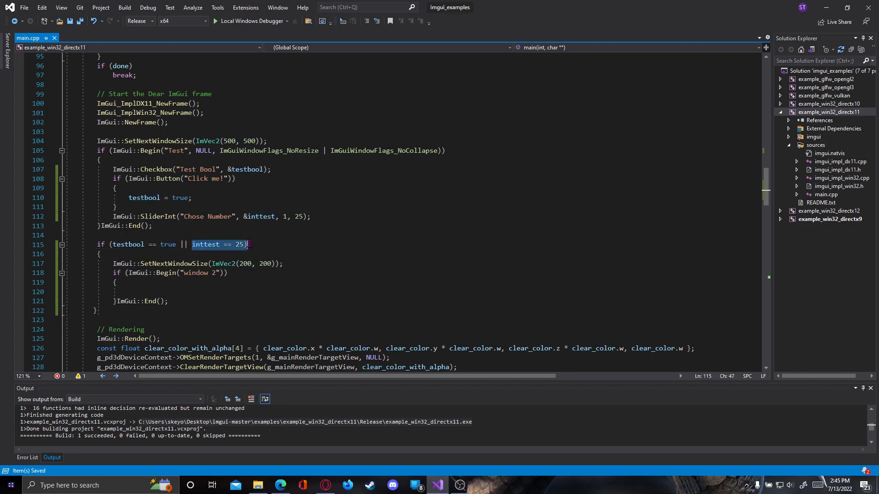
Rebuild the solution and launch the example showing the Chose Number slider
{"action": "left_click_drag", "start_coordinate": [248, 243], "coordinate": [128, 291]}
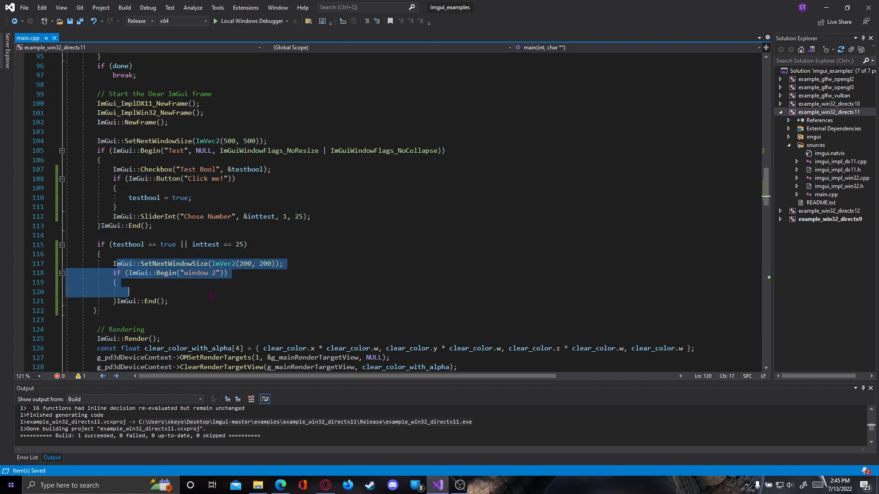
{"action": "left_click", "coordinate": [830, 111]}
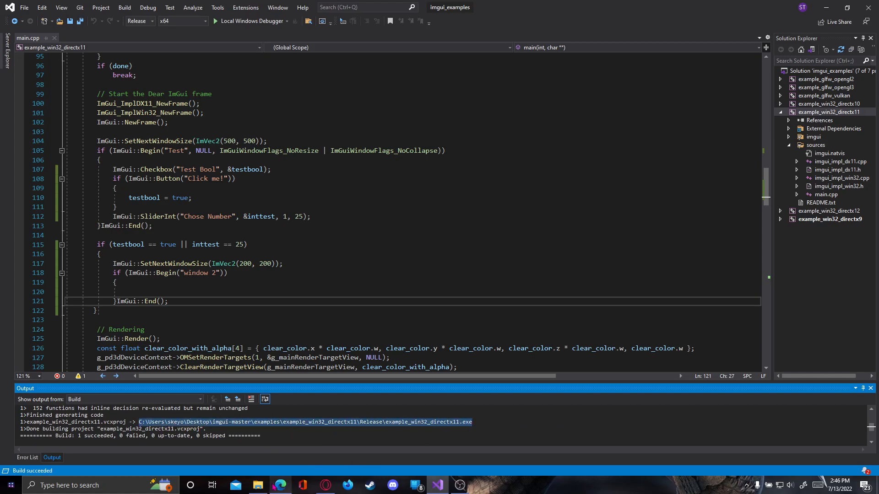
{"action": "left_click", "coordinate": [257, 485]}
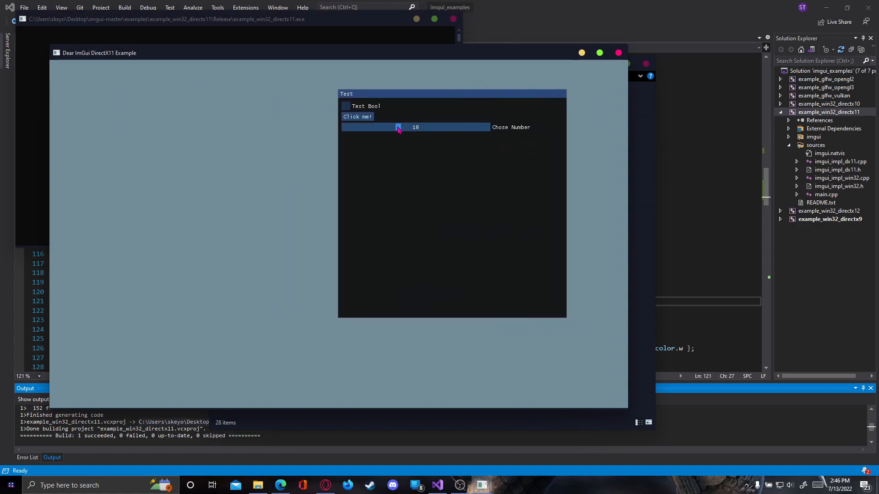
Slide Chose Number through 17, 1 and 22 up to 25 so window 2 appears
{"action": "left_click_drag", "start_coordinate": [398, 127], "coordinate": [440, 128]}
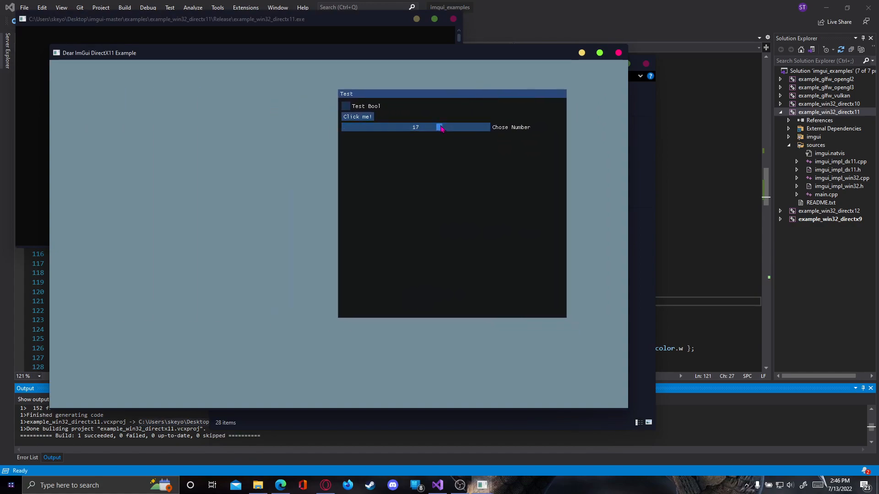
{"action": "left_click_drag", "start_coordinate": [440, 128], "coordinate": [345, 128]}
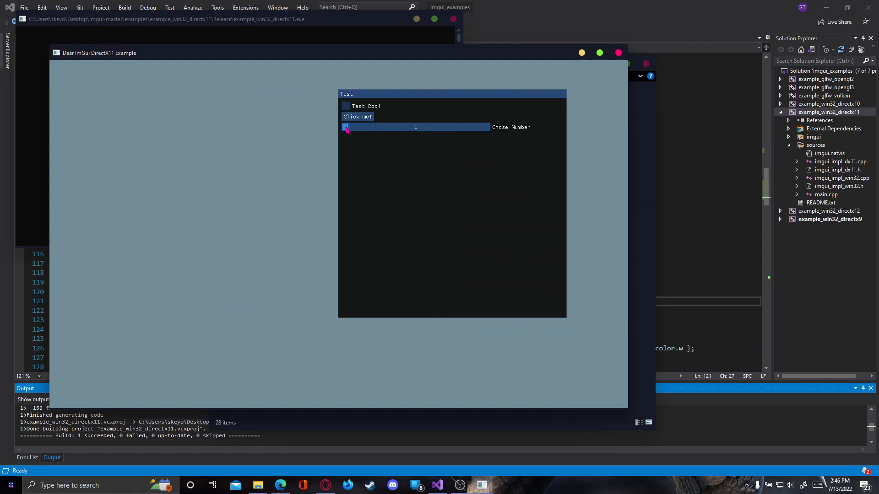
{"action": "left_click_drag", "start_coordinate": [345, 127], "coordinate": [471, 127]}
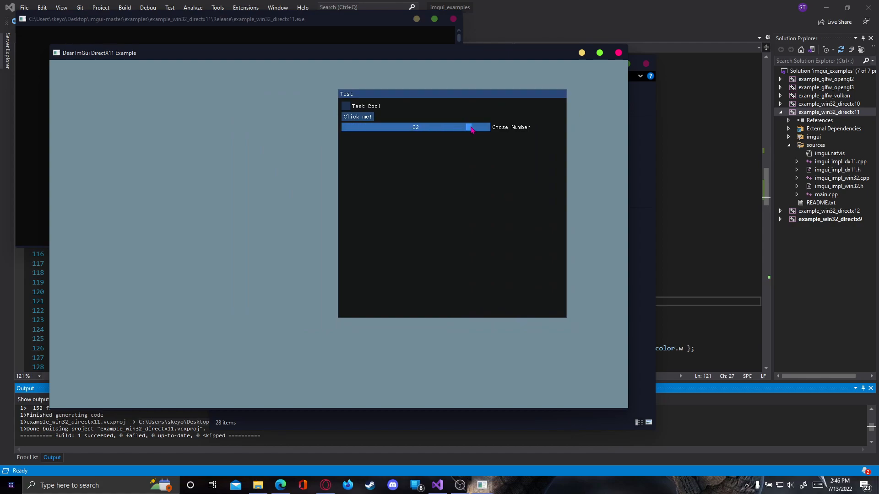
{"action": "left_click_drag", "start_coordinate": [468, 127], "coordinate": [485, 126]}
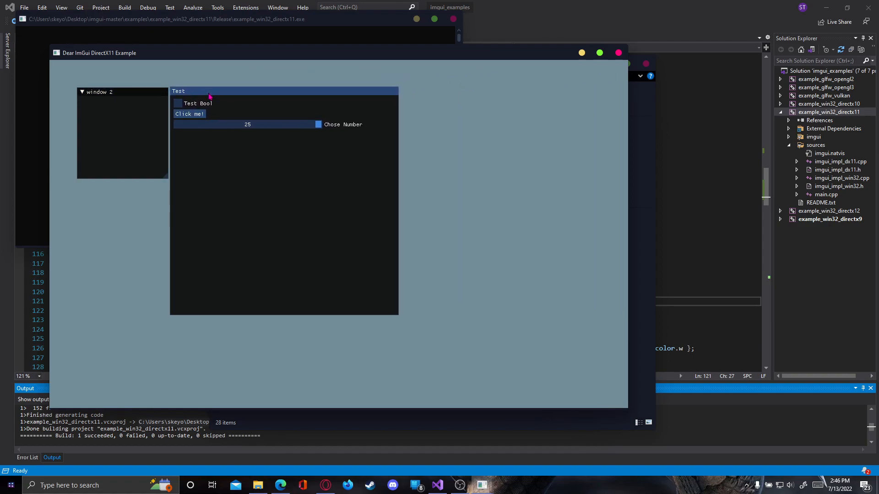
Arrange window 2 beside the Test window, then close the running example
{"action": "left_click_drag", "start_coordinate": [99, 91], "coordinate": [143, 106]}
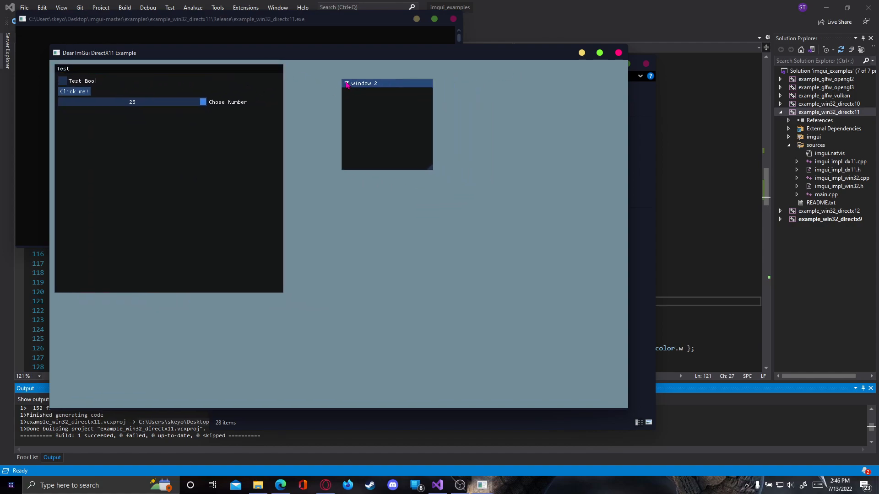
{"action": "left_click_drag", "start_coordinate": [363, 83], "coordinate": [306, 67]}
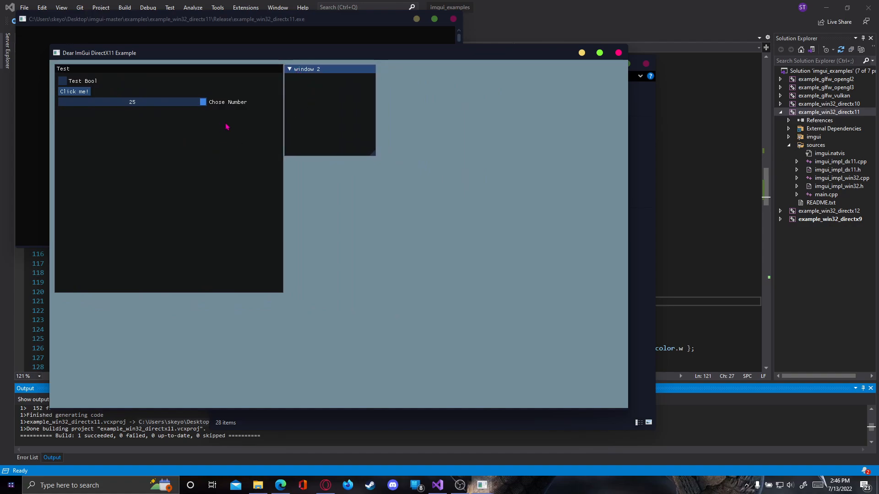
{"action": "mouse_move", "coordinate": [334, 139]}
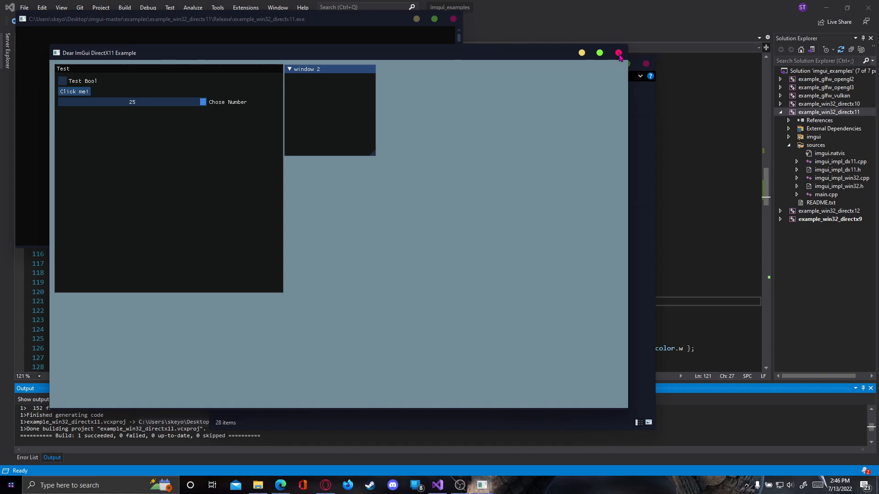
{"action": "mouse_move", "coordinate": [599, 53]}
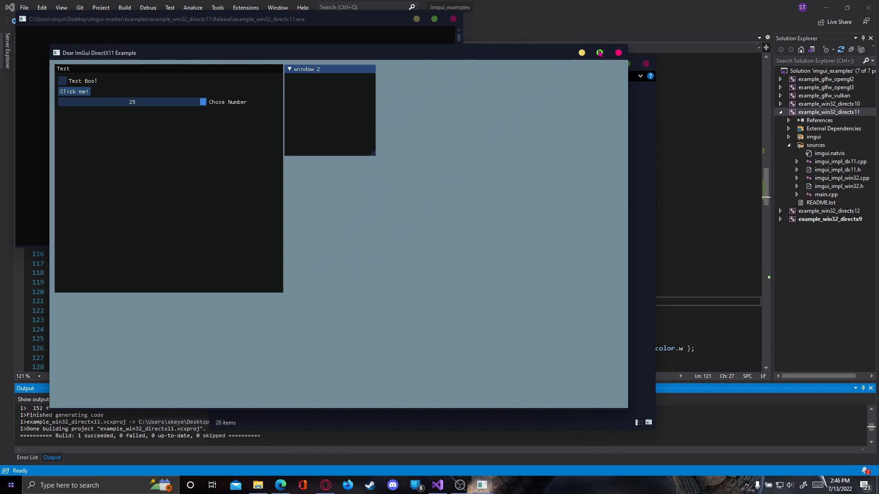
{"action": "mouse_move", "coordinate": [619, 53]}
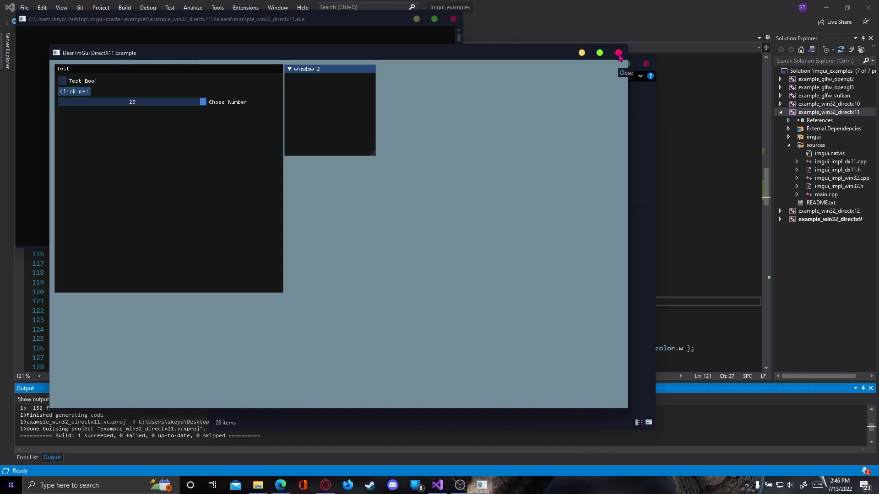
{"action": "left_click", "coordinate": [619, 53]}
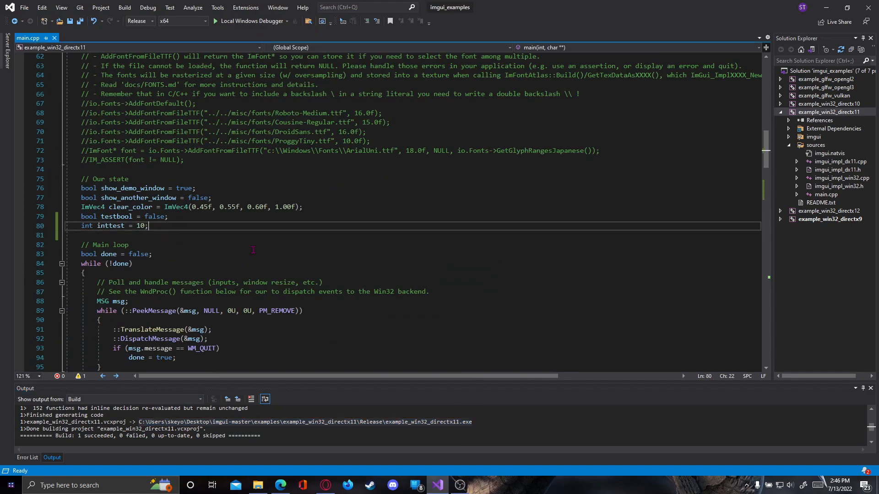
Declare float floattest = 5.5f; beneath int inttest = 10; in main.cpp
{"action": "type", "text": "float"}
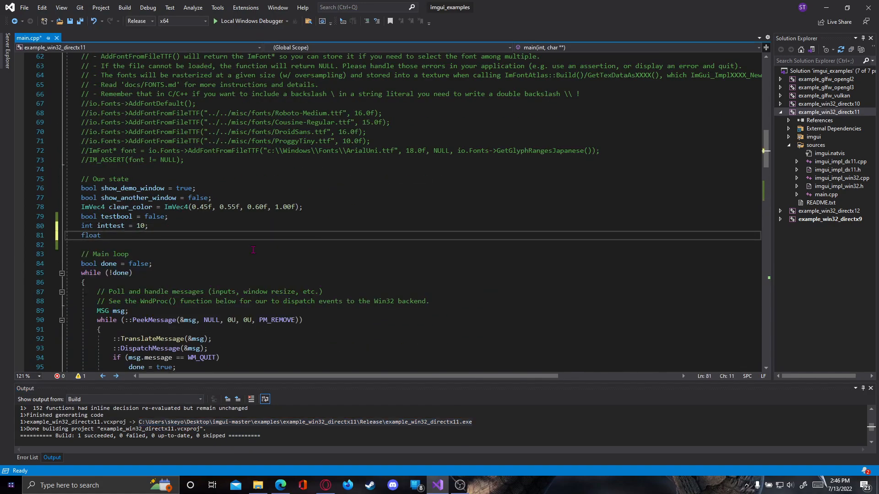
{"action": "type", "text": "floattest ="}
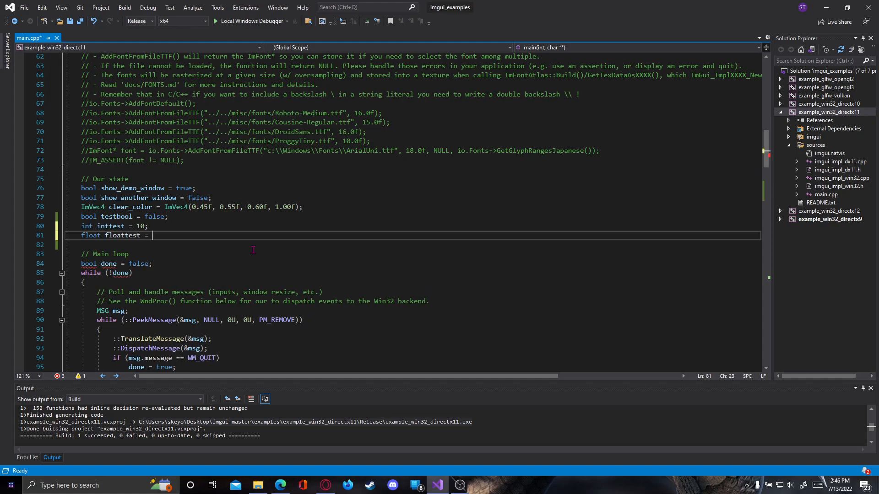
{"action": "type", "text": "5.5f;"}
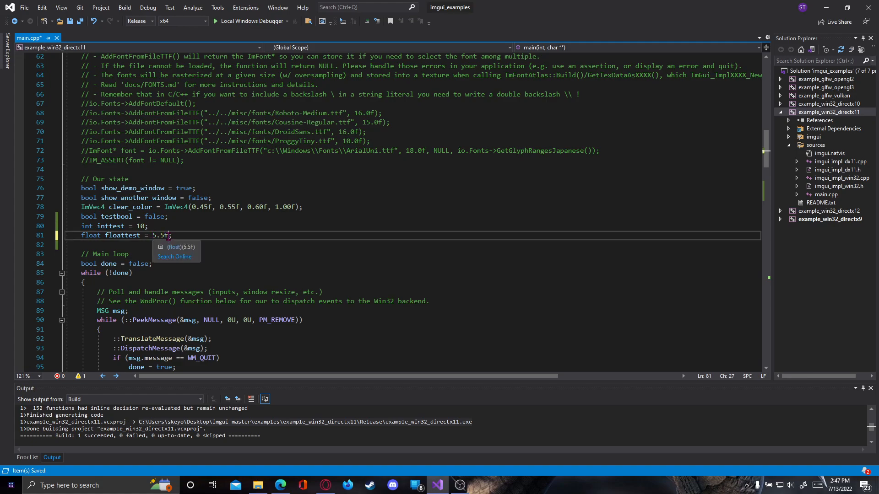
{"action": "scroll", "scroll_direction": "down", "scroll_amount": 3}
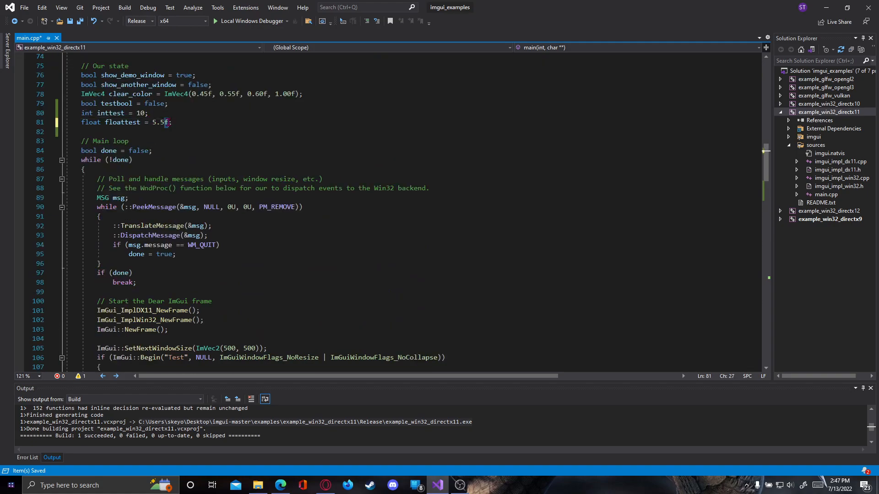
{"action": "scroll", "scroll_direction": "down", "scroll_amount": 3}
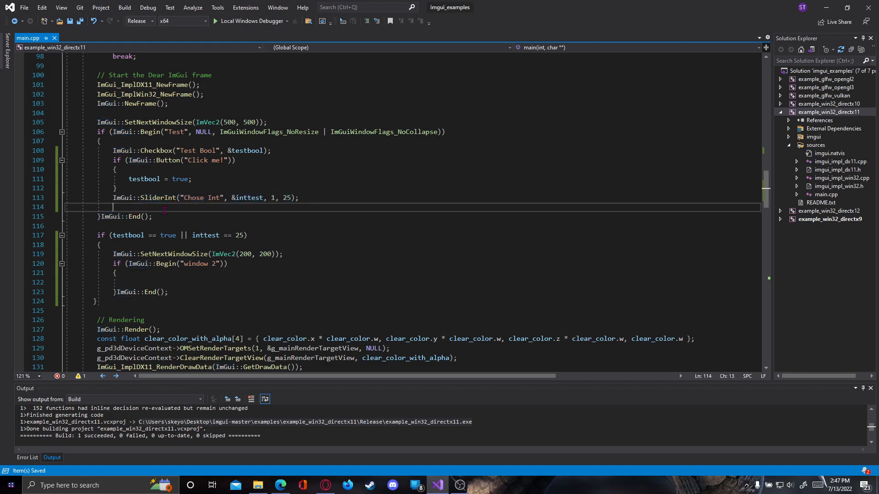
Relabel the int slider Chose Int and start ImGui::SliderFloat("Chose Float", &floattest below it
{"action": "type", "text": "ImGui::SliderInt(\"Chose Int\", &inttest, 1, 25);"}
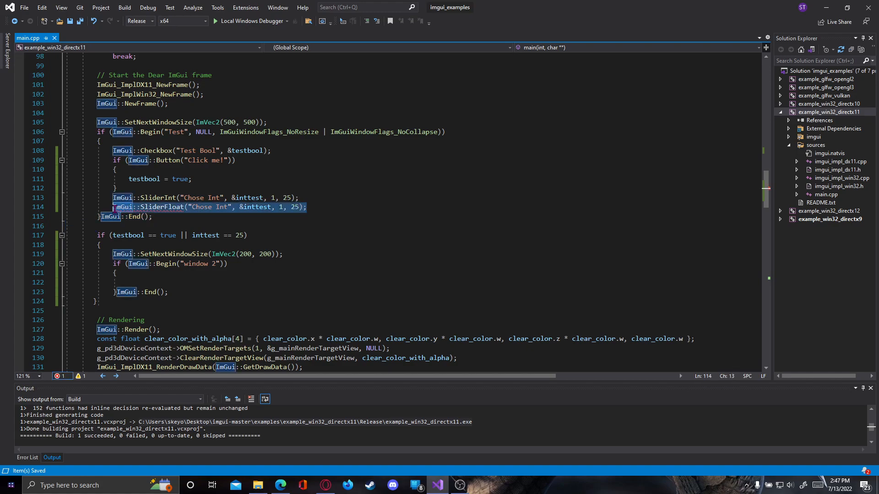
{"action": "type", "text": "ImGui::SliderFloat"}
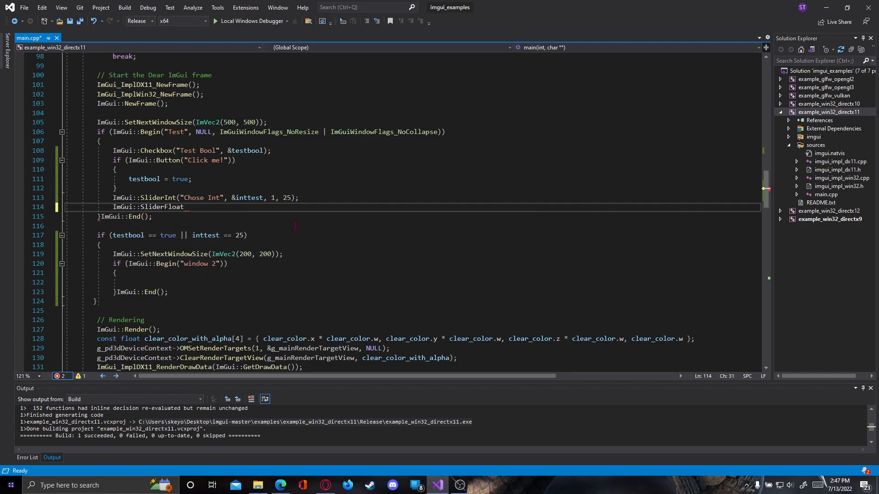
{"action": "type", "text": "()"}
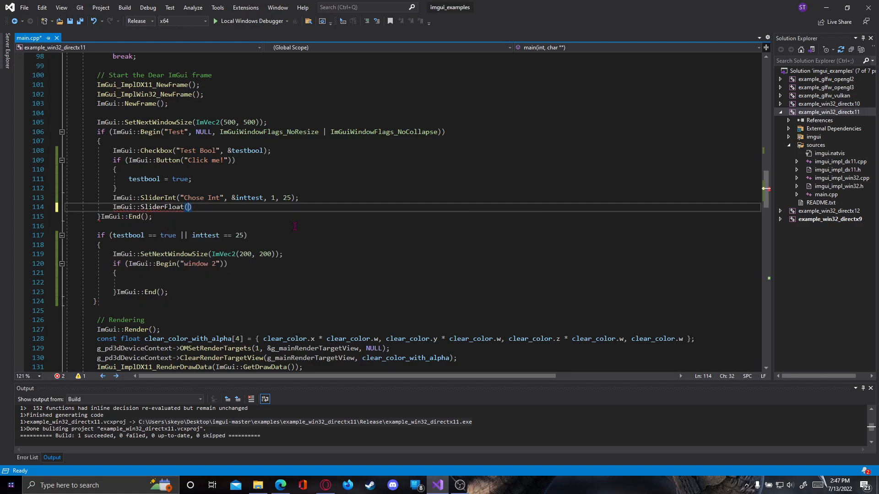
{"action": "type", "text": "\"Chose Fl\""}
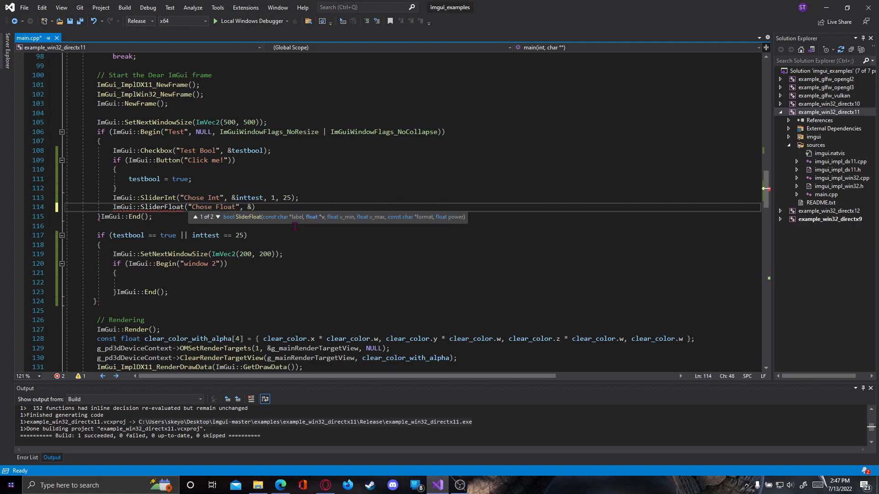
{"action": "type", "text": "fl"}
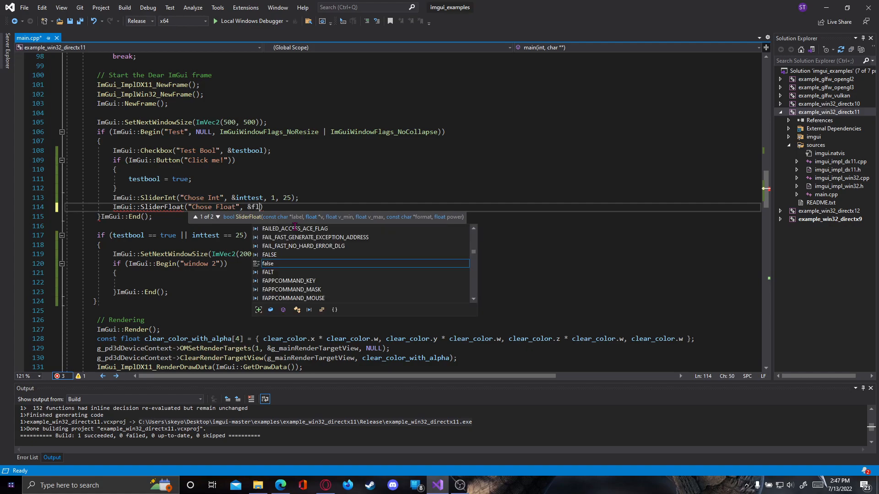
{"action": "type", "text": "oattest"}
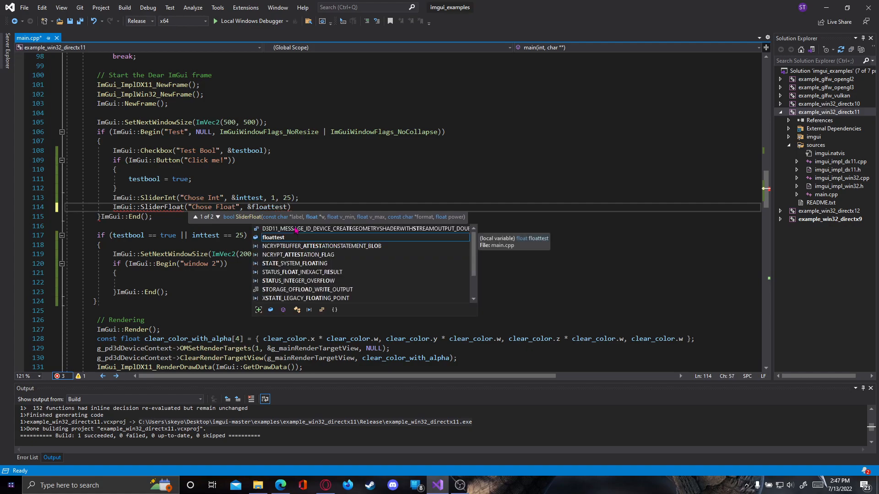
{"action": "type", "text": ","}
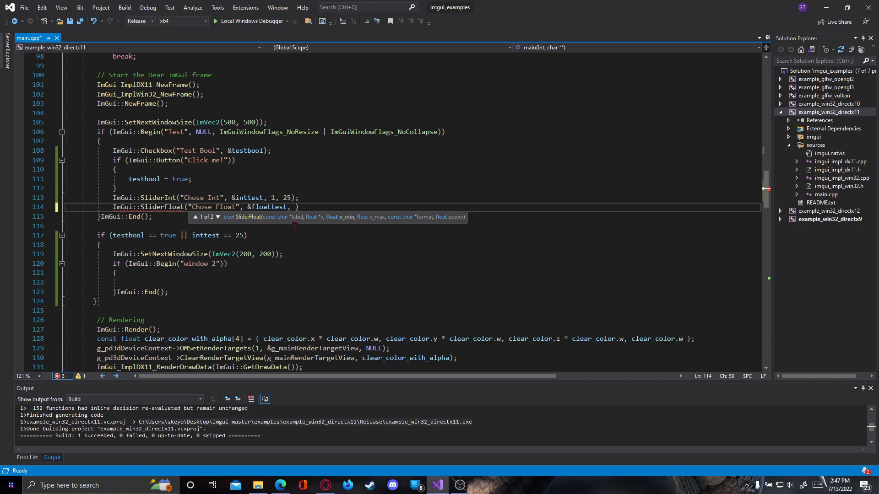
Finish the SliderFloat call with range 0.1f to 15.5f
{"action": "type", "text": "2"}
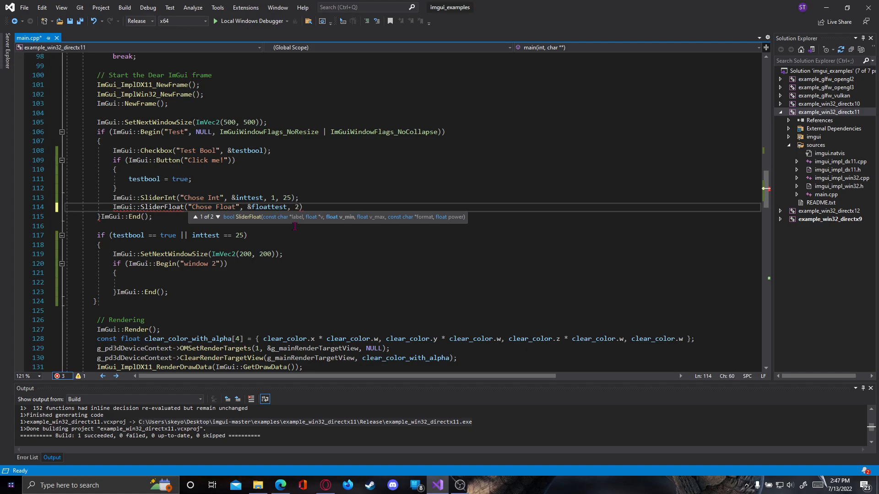
{"action": "type", "text": "."}
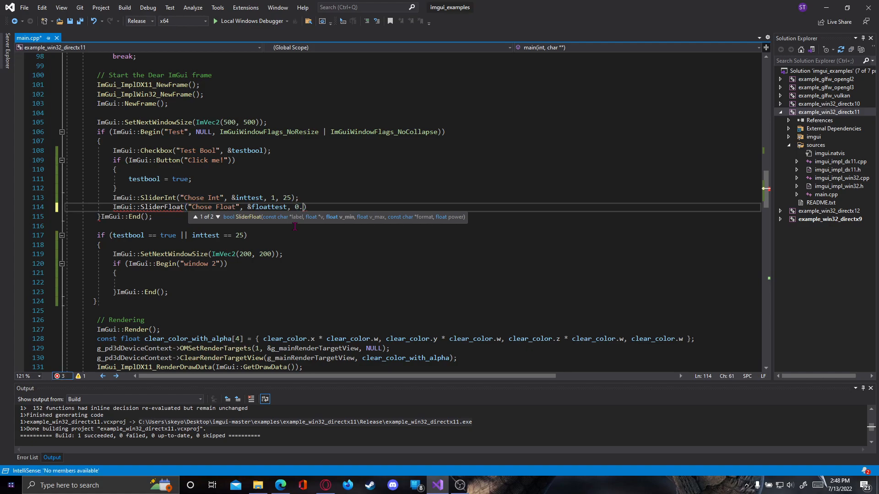
{"action": "type", "text": "1f ,"}
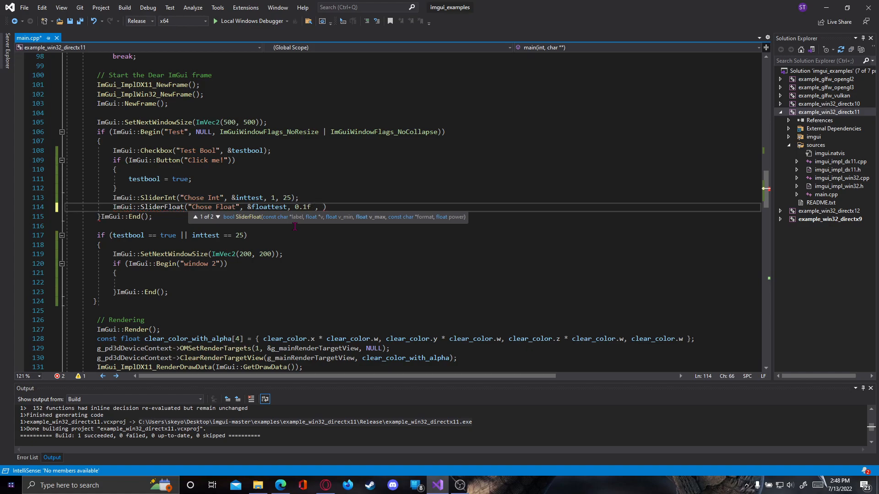
{"action": "type", "text": "15.5"}
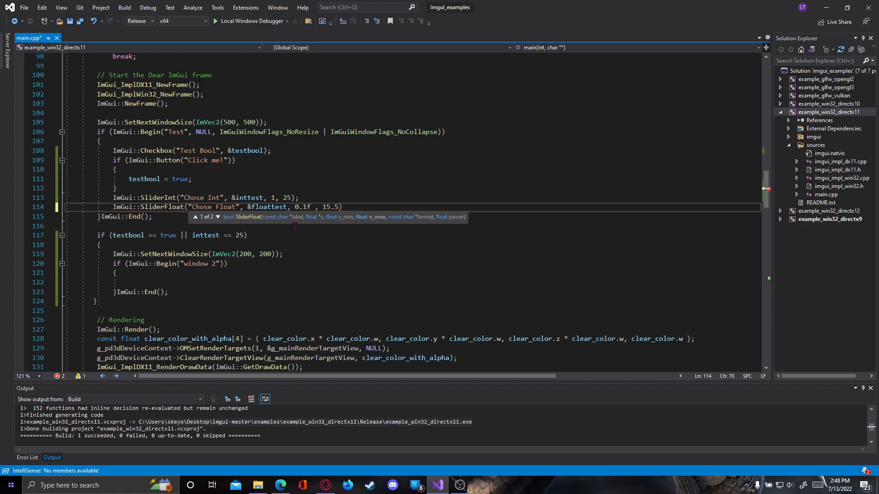
{"action": "type", "text": "f);"}
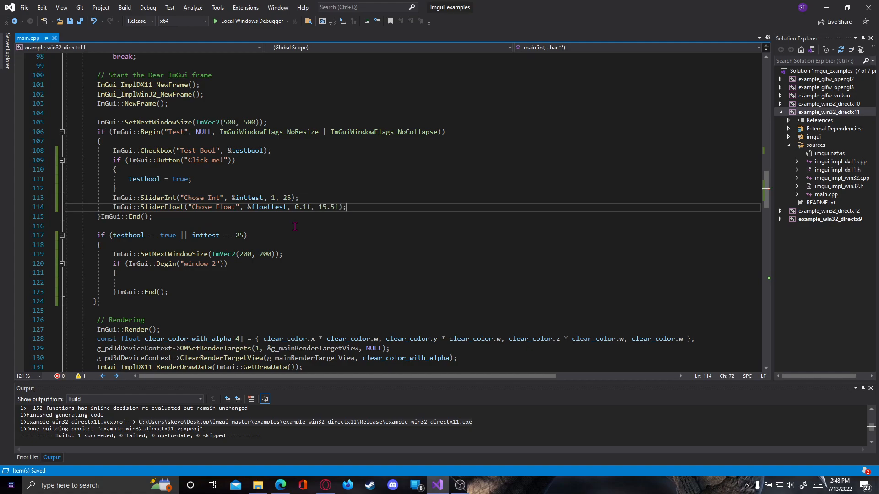
{"action": "mouse_move", "coordinate": [269, 207]}
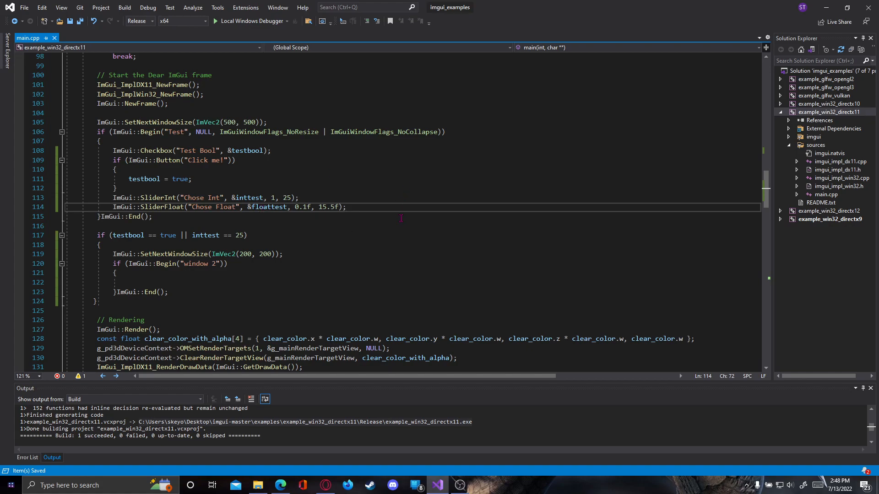
{"action": "scroll", "scroll_direction": "down", "scroll_amount": 3}
{"action": "type", "text": " || "}
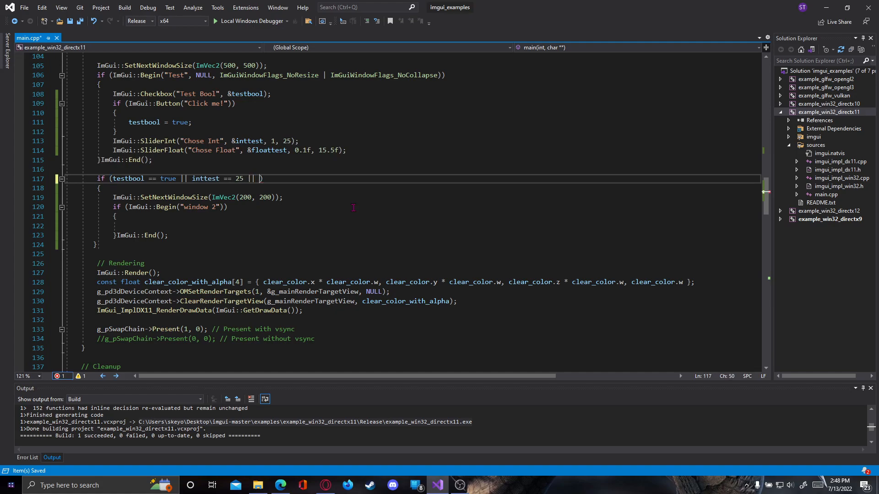
Append || floattest == 15.5f to window 2's if condition
{"action": "type", "text": "floattw"}
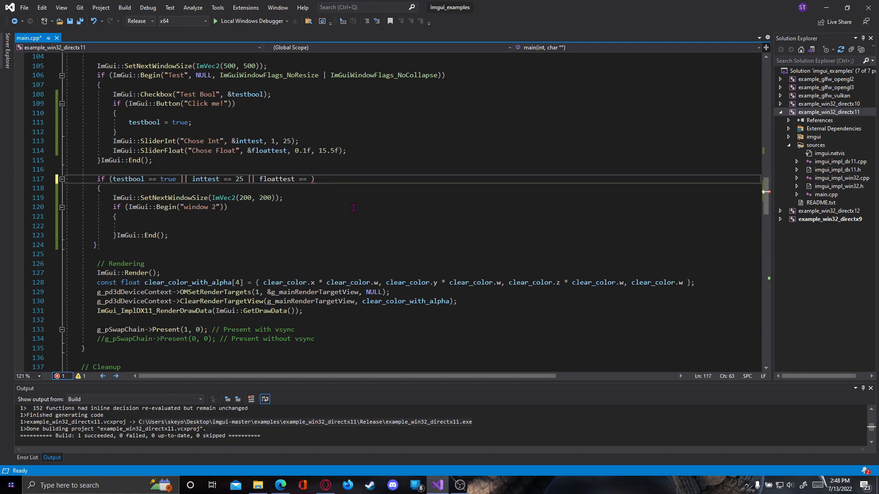
{"action": "type", "text": "15.5f"}
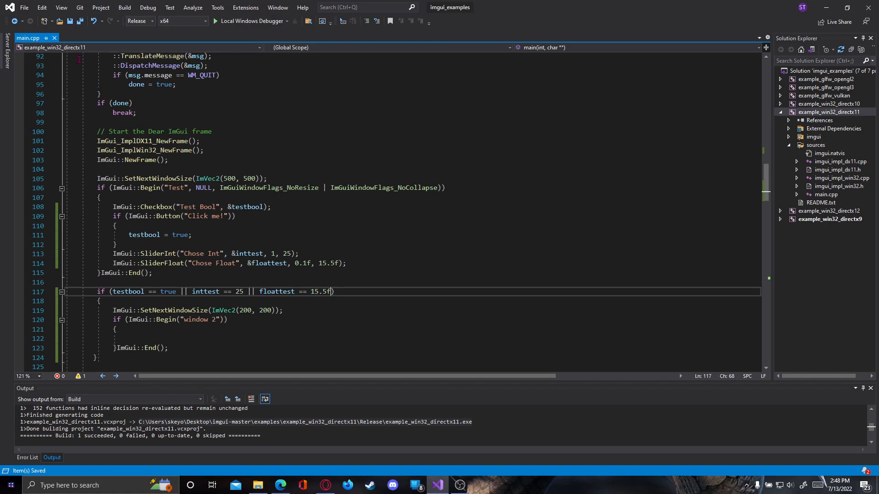
{"action": "mouse_move", "coordinate": [291, 187]}
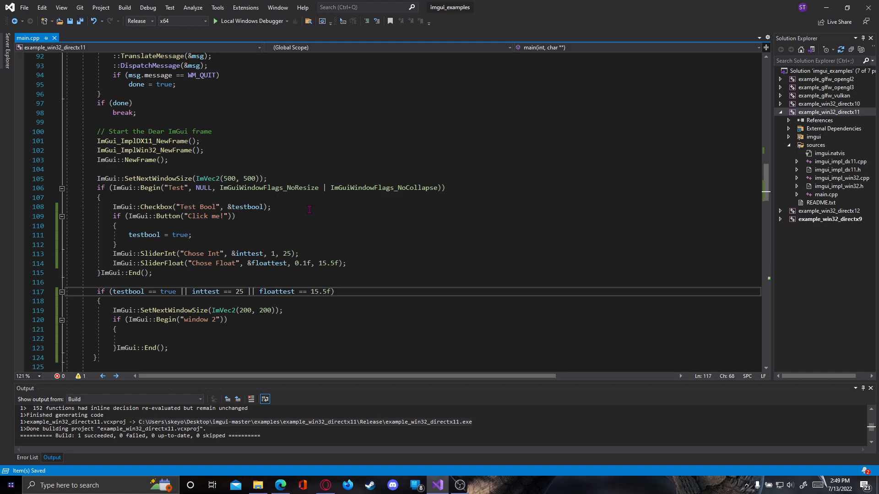
{"action": "mouse_move", "coordinate": [124, 8]}
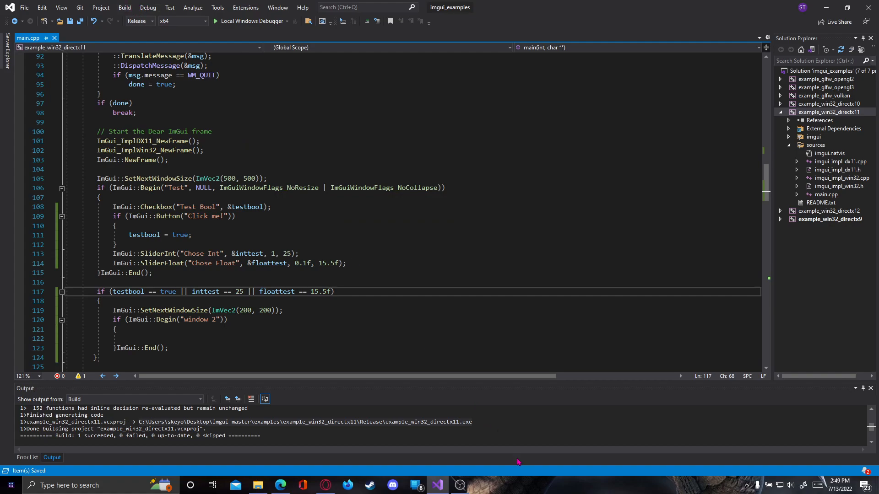
{"action": "mouse_move", "coordinate": [498, 485]}
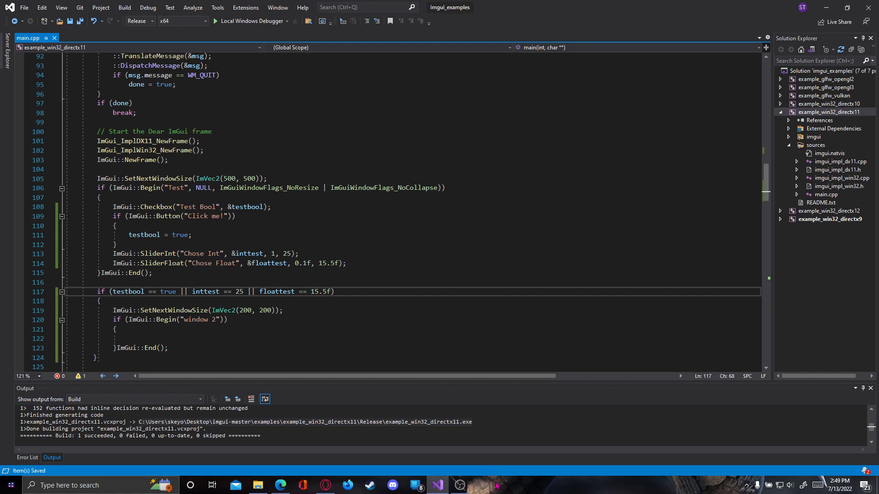